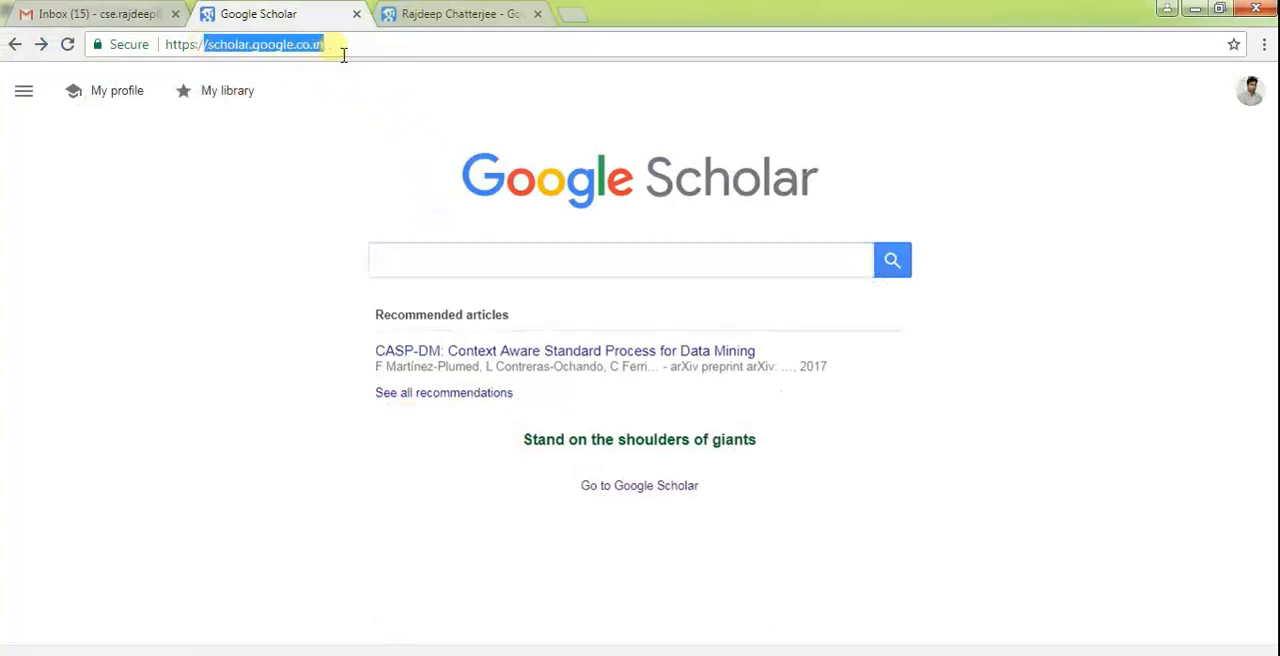
pyautogui.moveTo(490, 110)
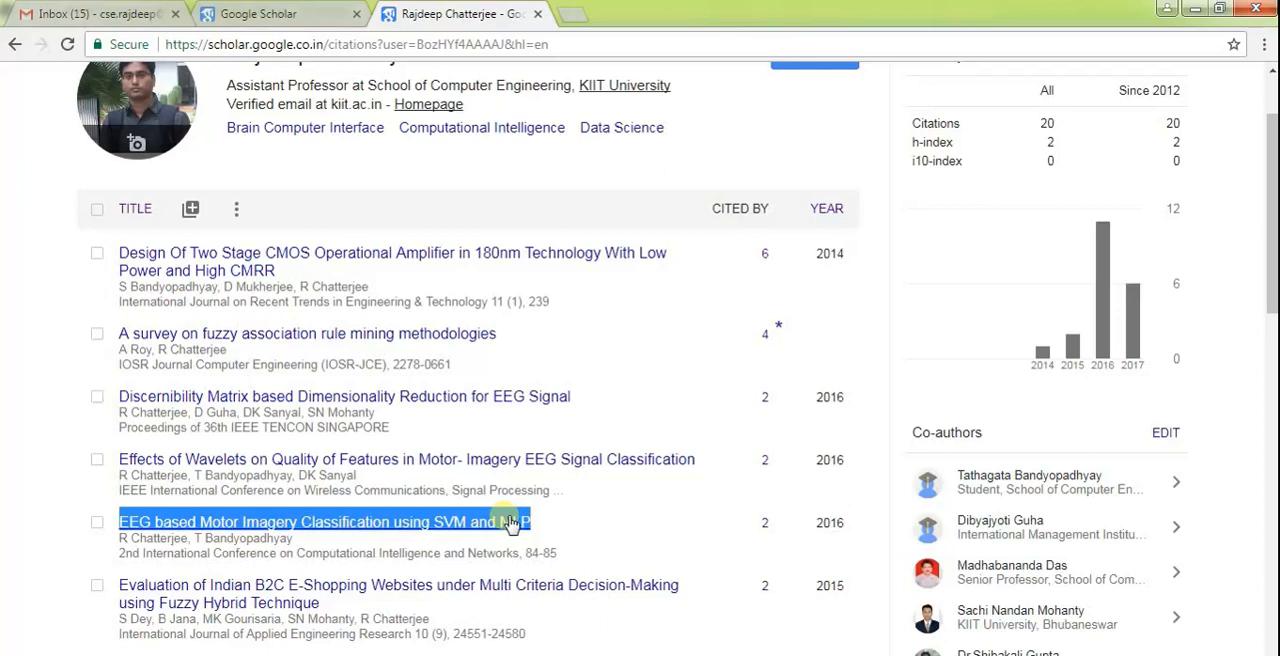
# Copy the paper title 'EEG based Motor Imagery Classification using SVM and MLP' and return to Scholar search
pyautogui.rightClick(324, 521)
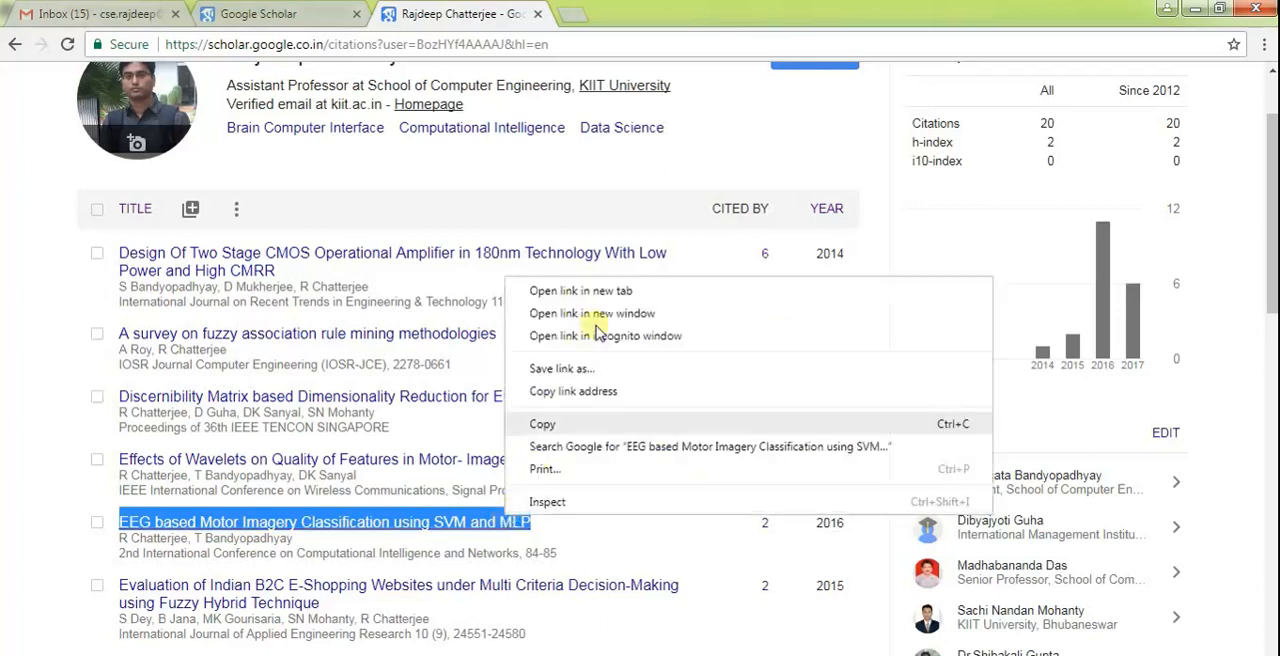
pyautogui.click(585, 425)
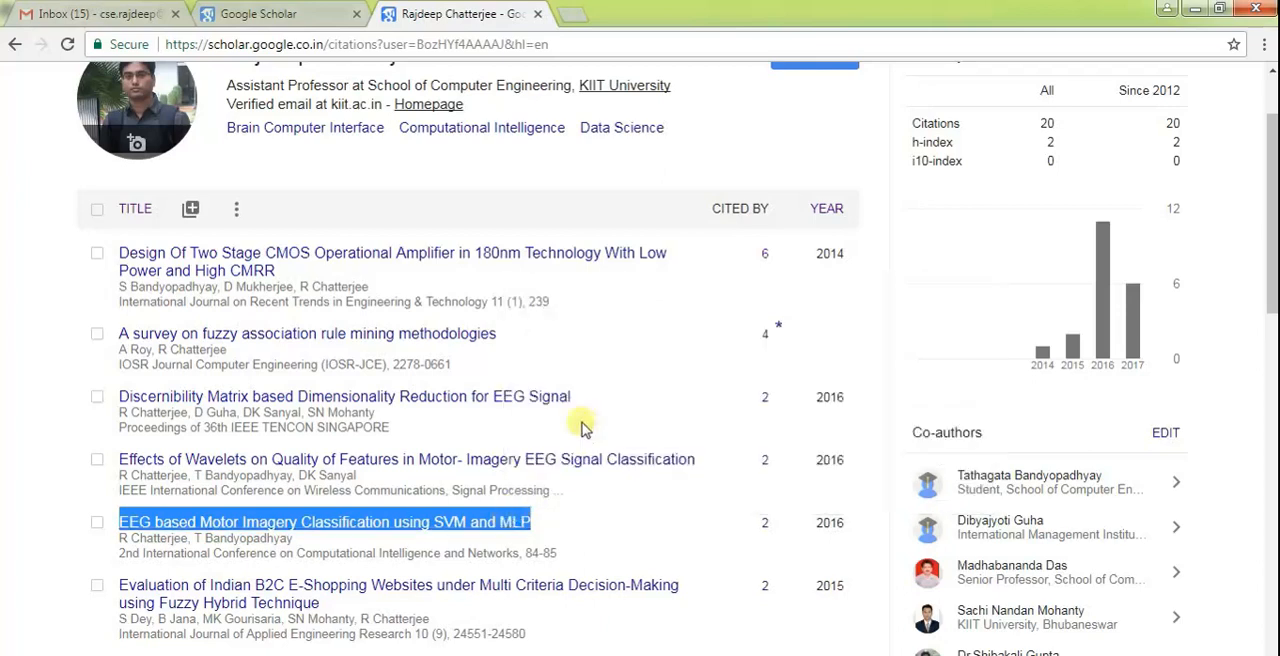
pyautogui.click(258, 13)
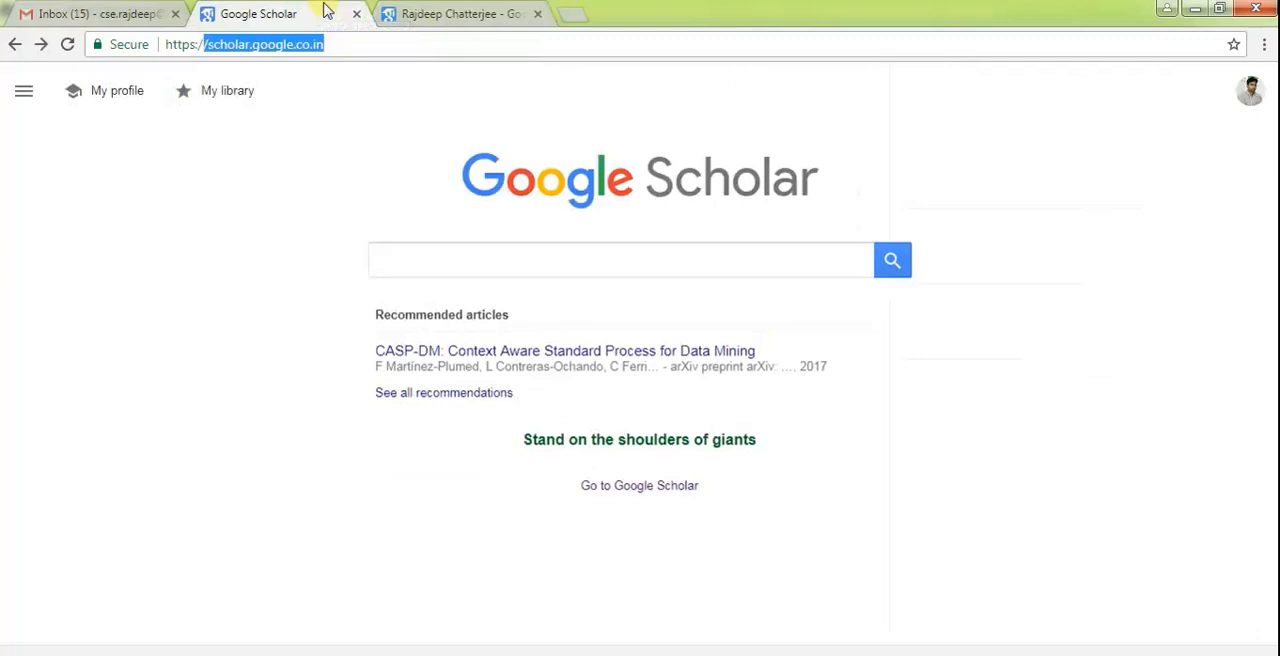
# Search Scholar for 'EEG based Motor Imagery Classification using SVM and MLP' and request its BibTeX
pyautogui.click(620, 260)
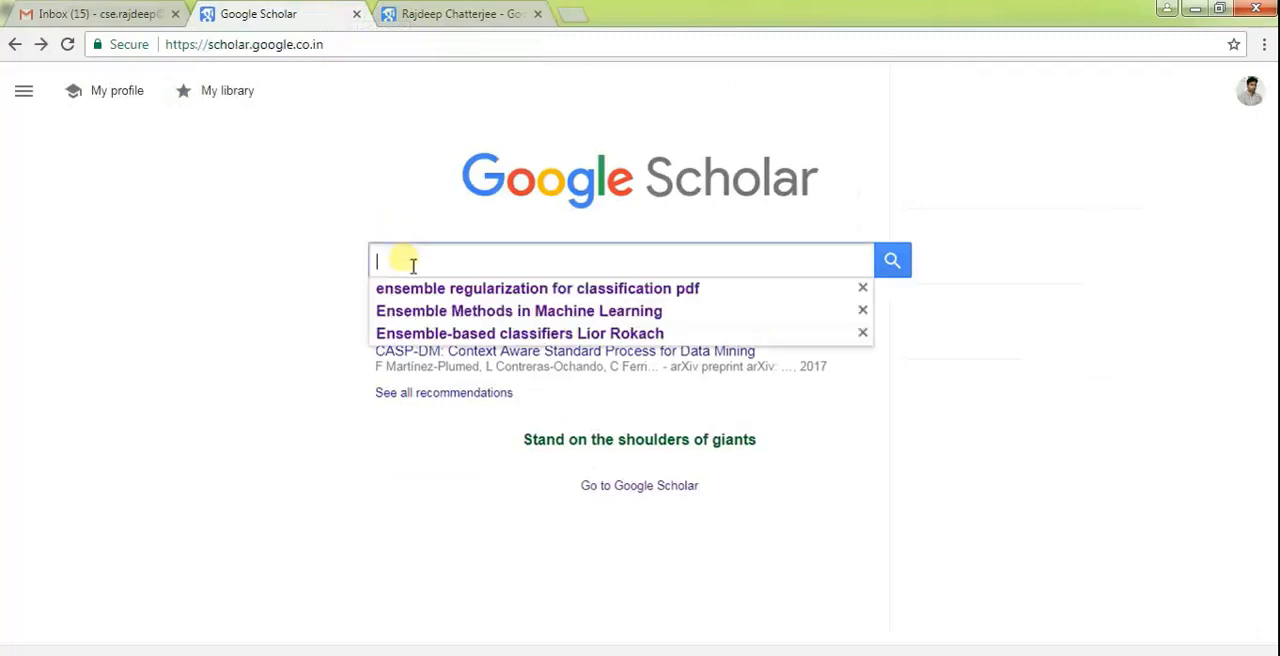
pyautogui.write('EEG based Motor Imagery Classification using SVM and MLP')
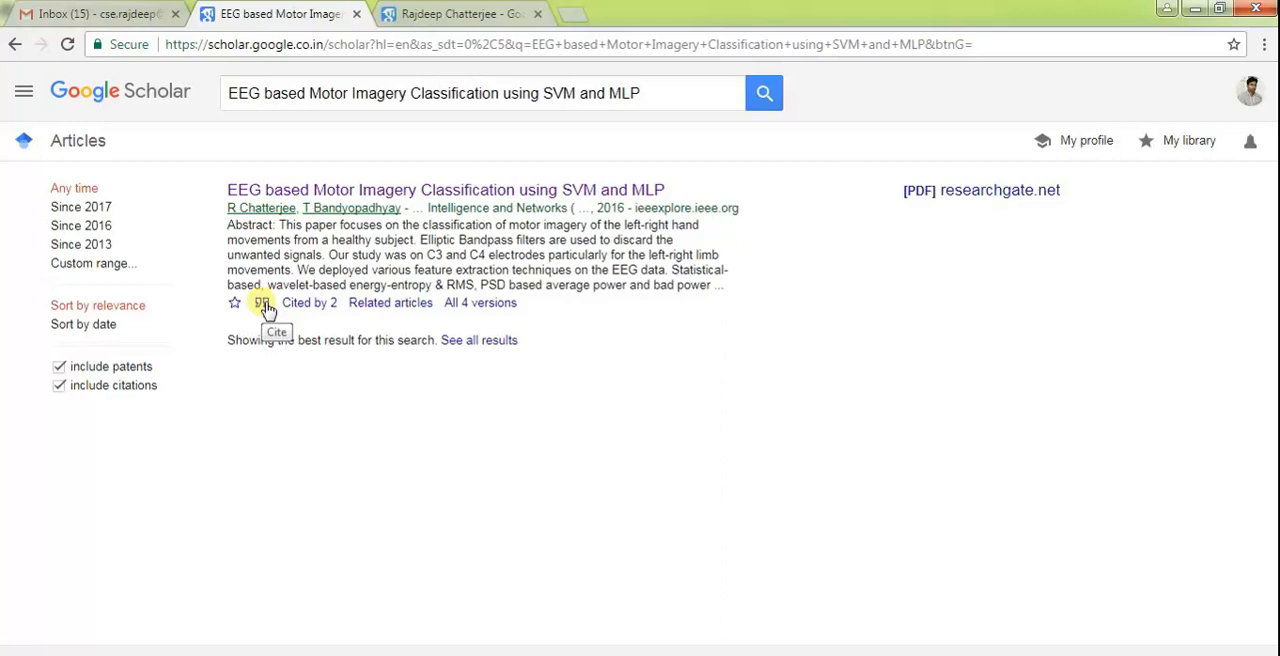
pyautogui.click(263, 302)
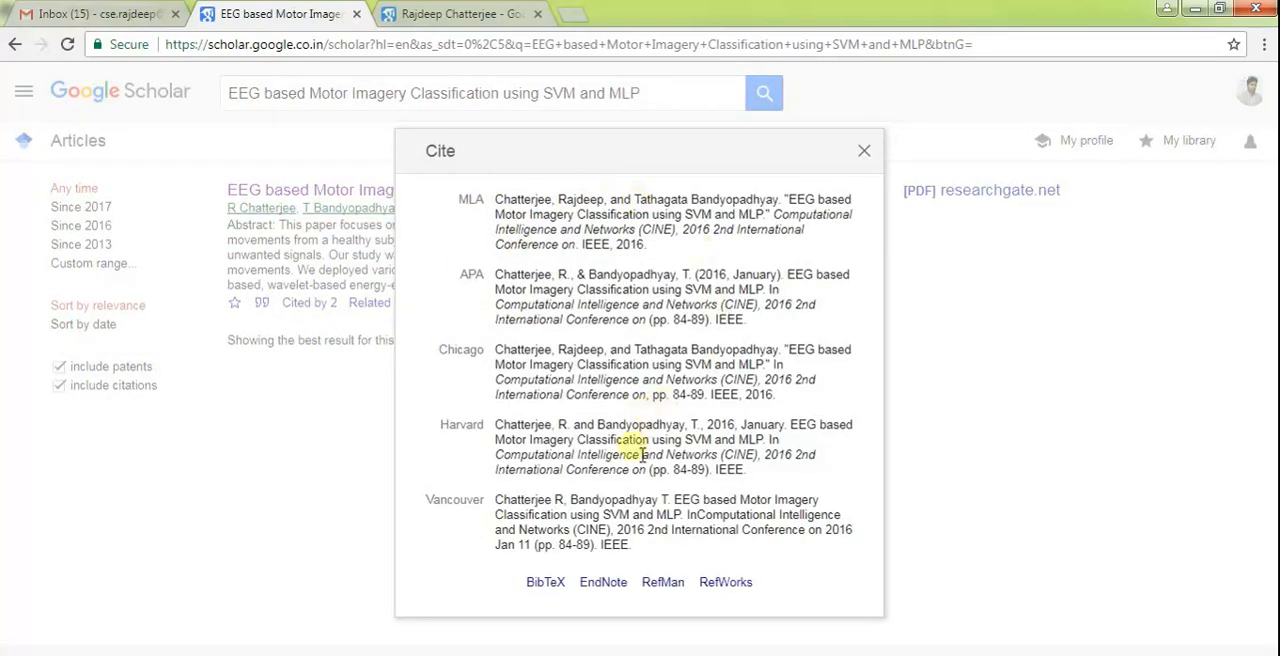
pyautogui.click(545, 582)
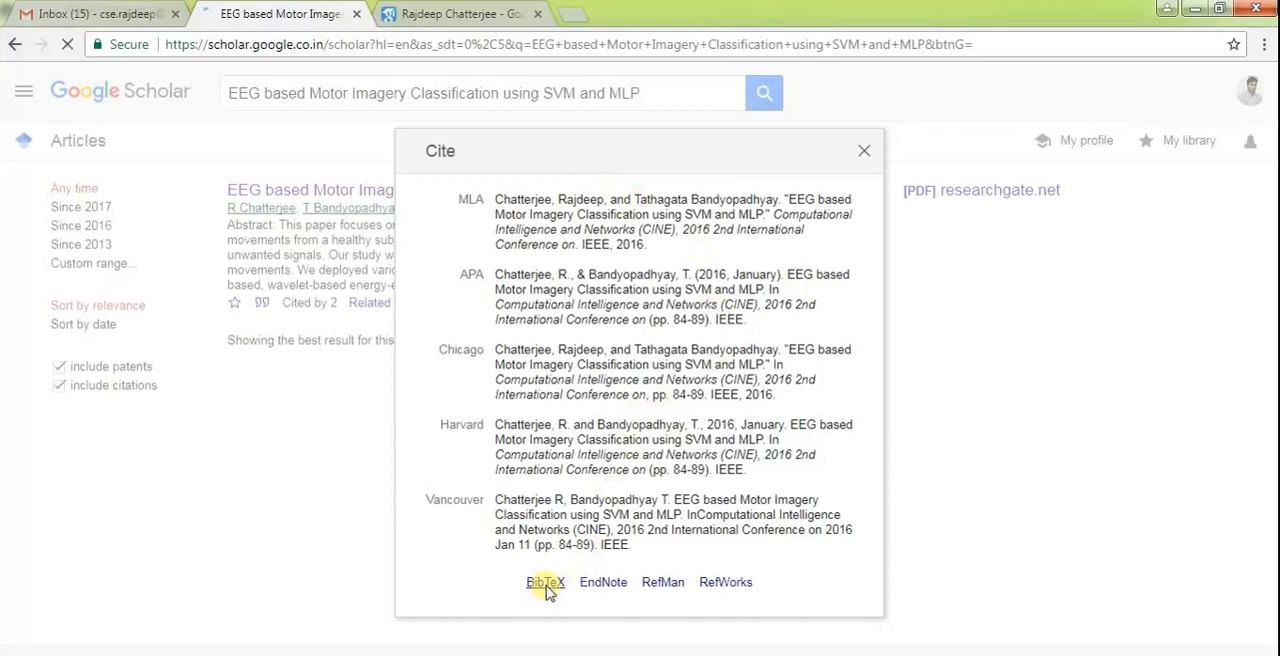
pyautogui.click(545, 582)
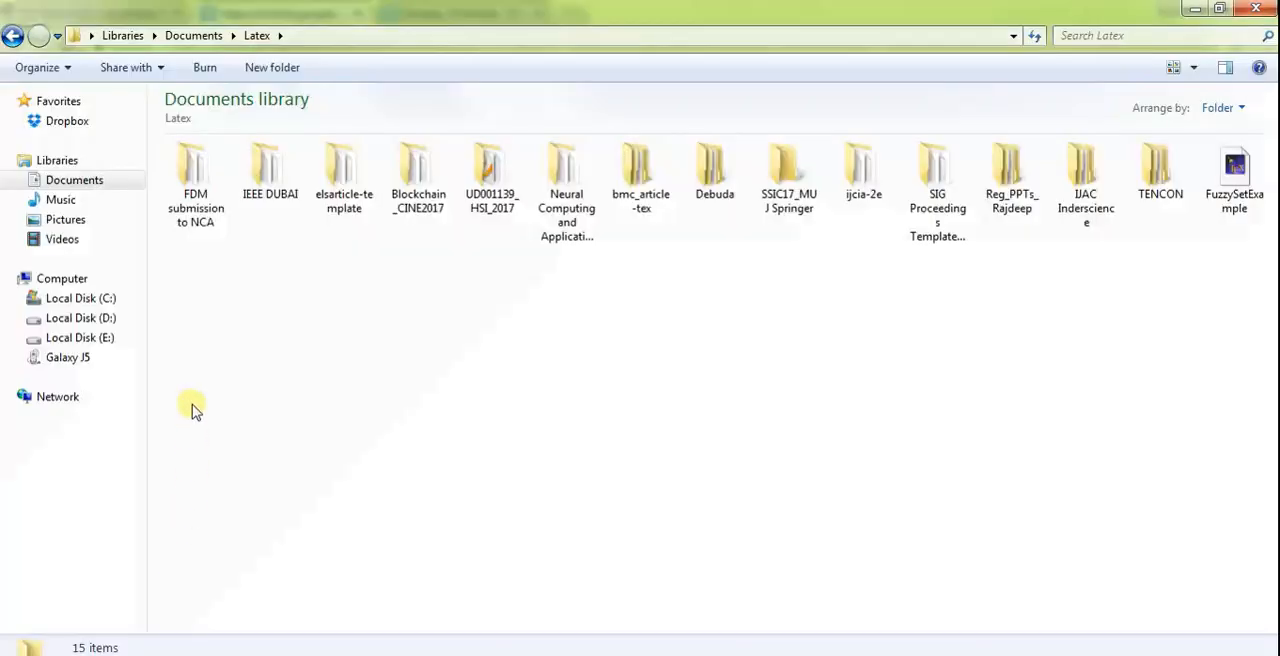
# Open the IEEE DUBAI folder and add a new blank text document to it
pyautogui.doubleClick(270, 170)
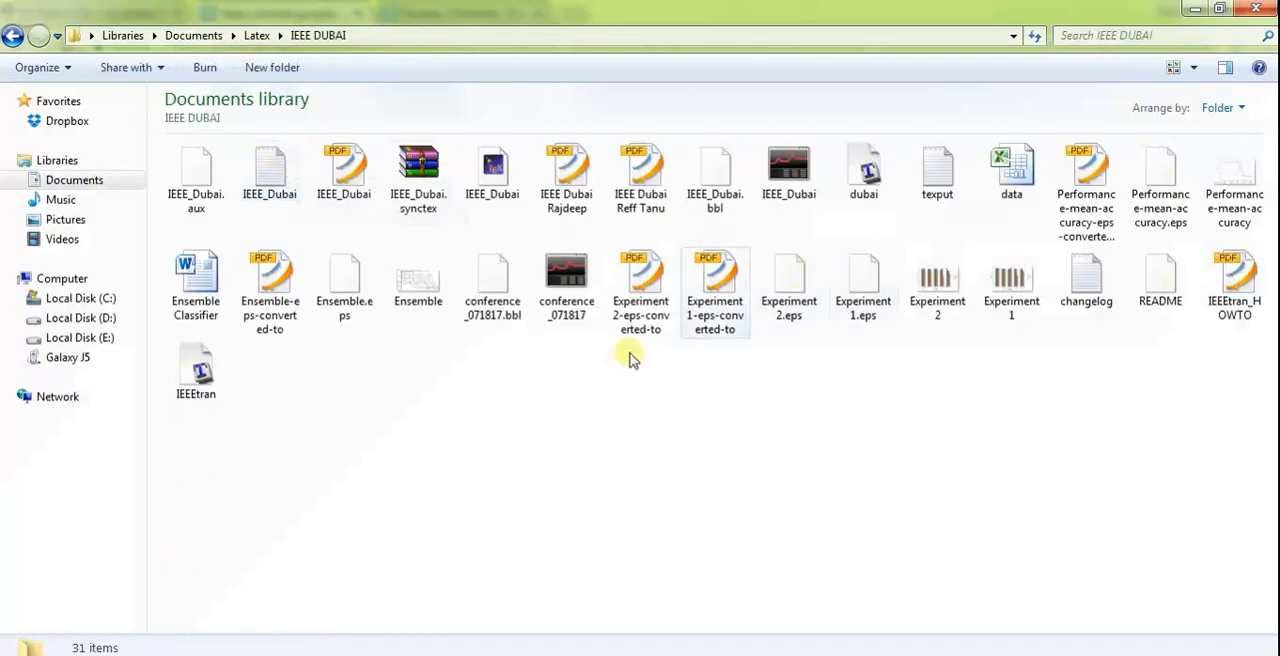
pyautogui.moveTo(895, 387)
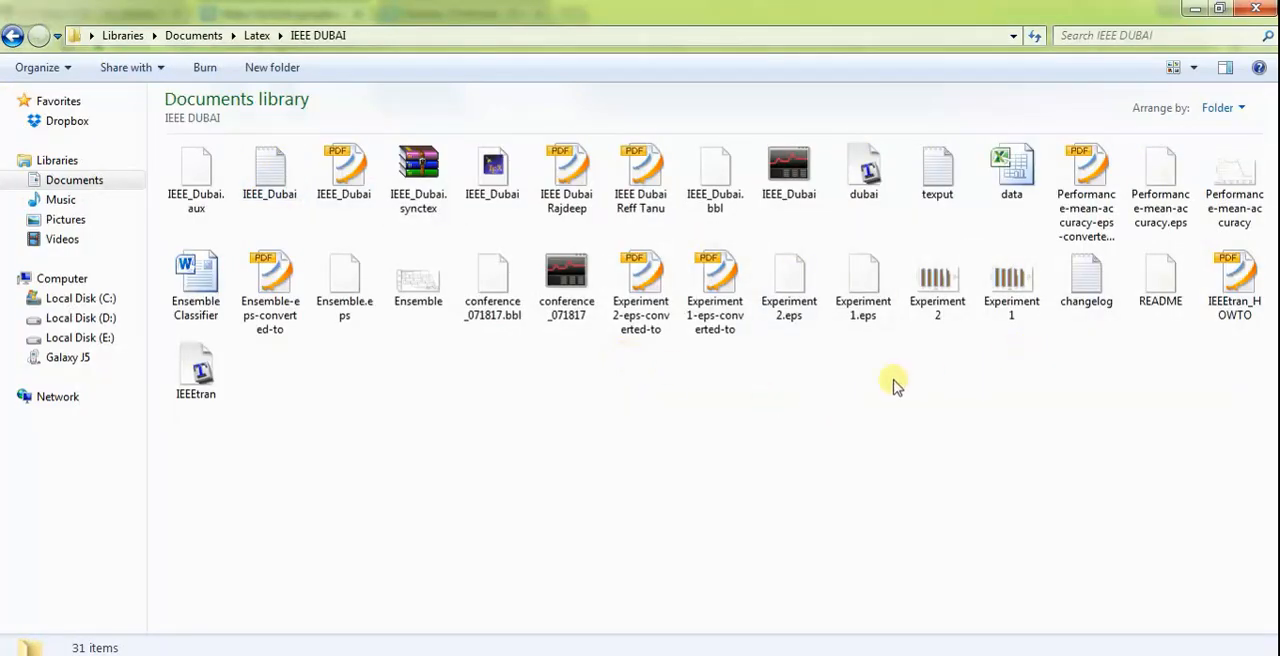
pyautogui.moveTo(413, 405)
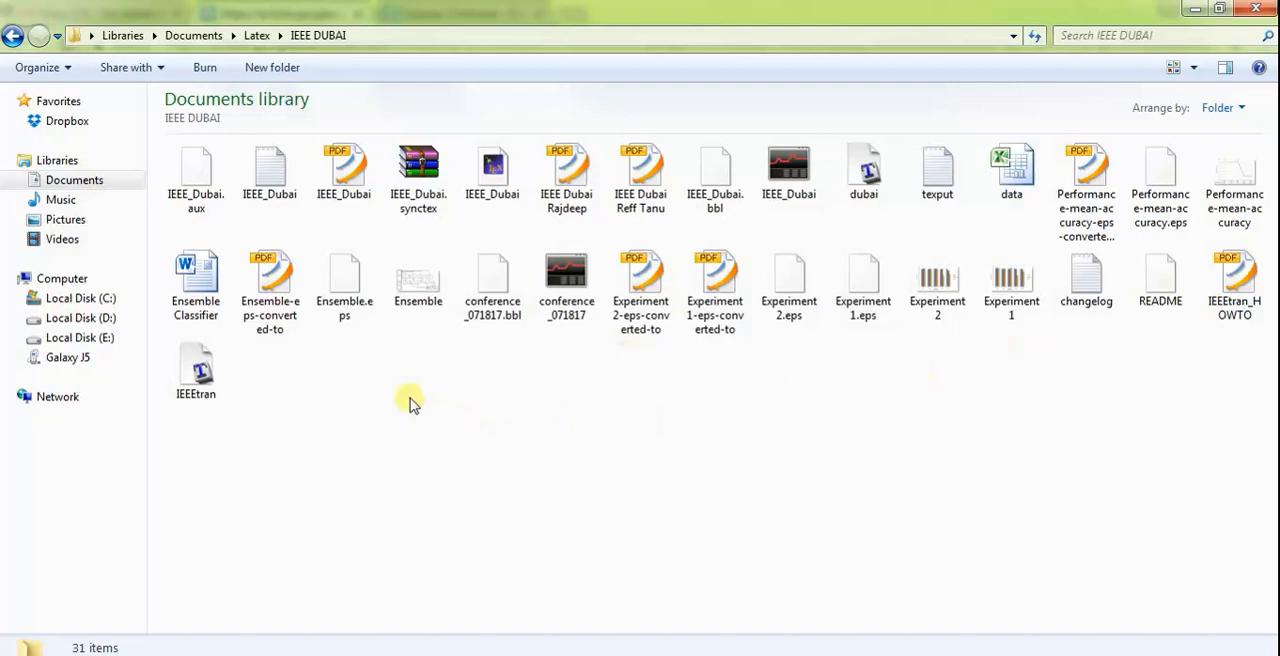
pyautogui.rightClick(412, 402)
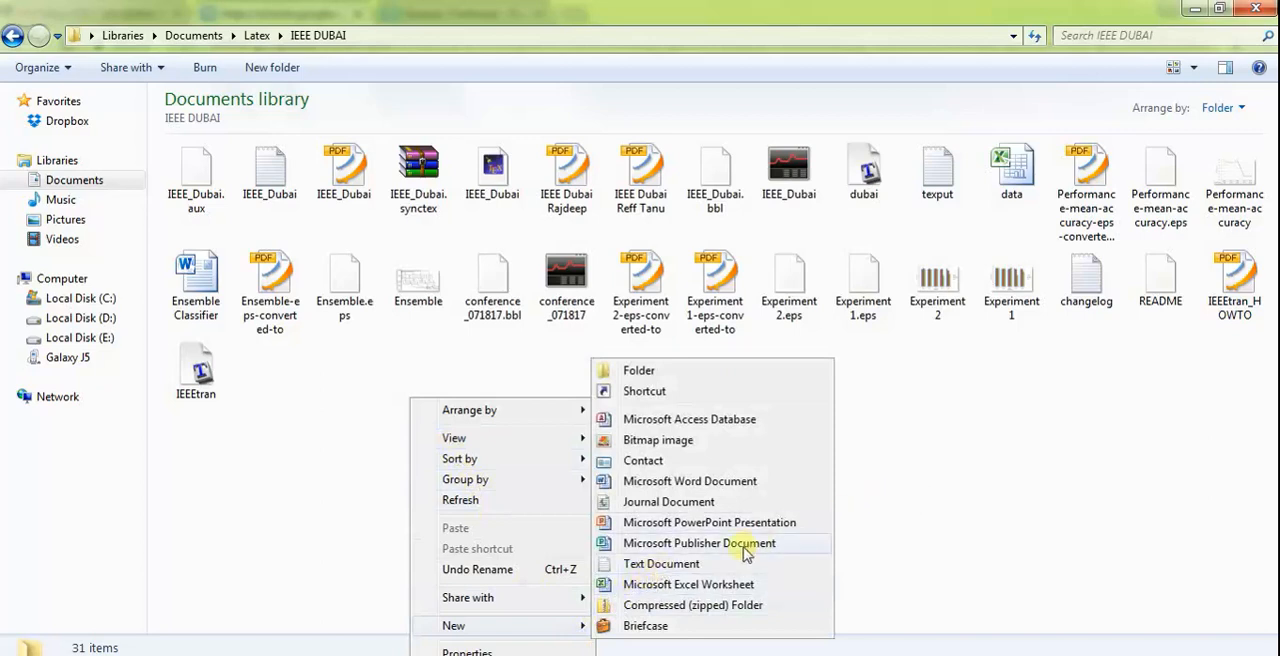
pyautogui.click(661, 563)
pyautogui.write('reference')
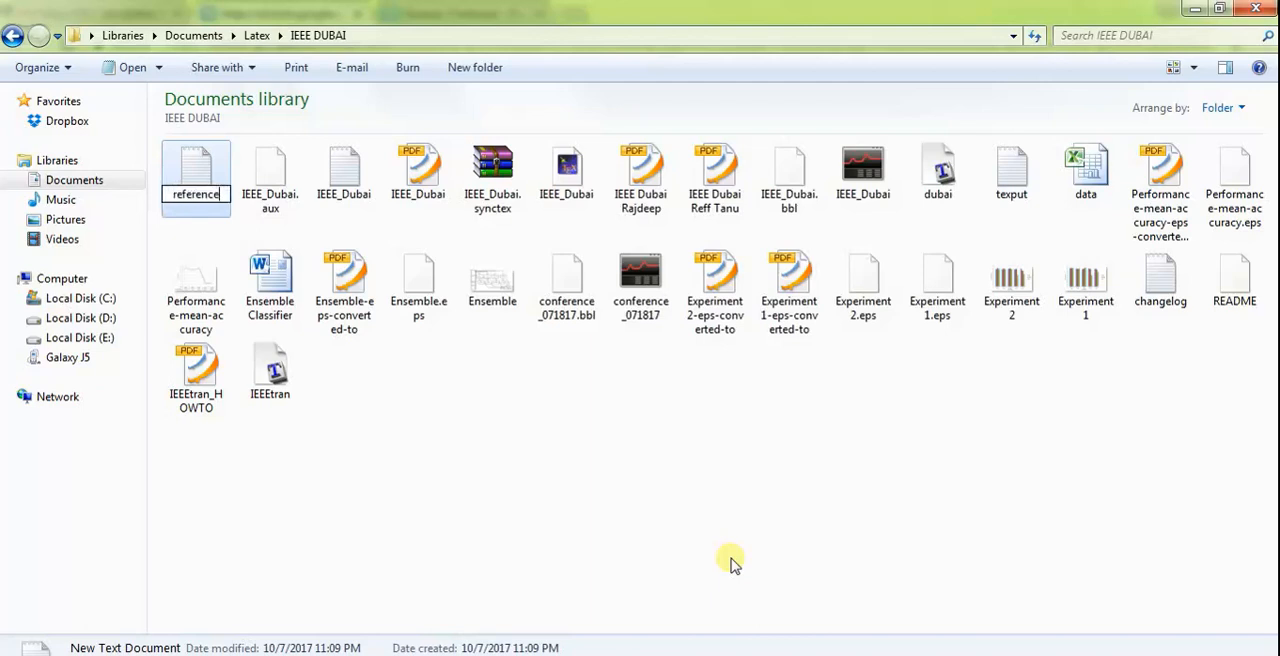
# Open the new references text file in Notepad
pyautogui.doubleClick(196, 168)
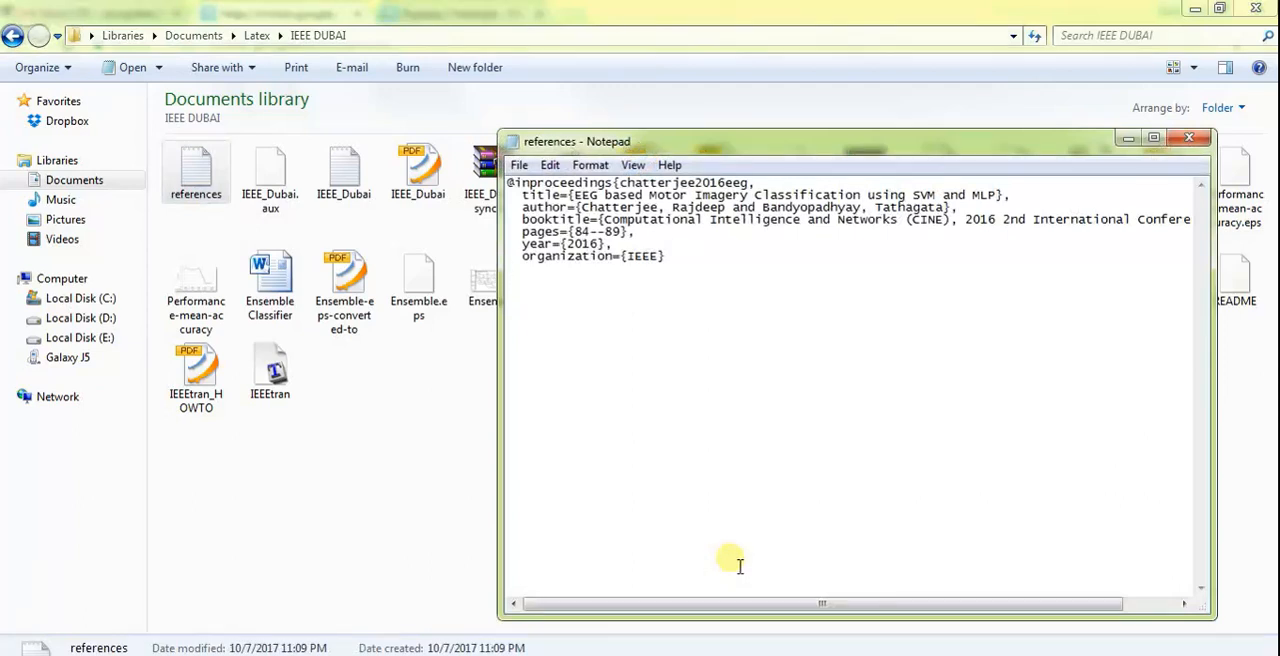
pyautogui.moveTo(695, 414)
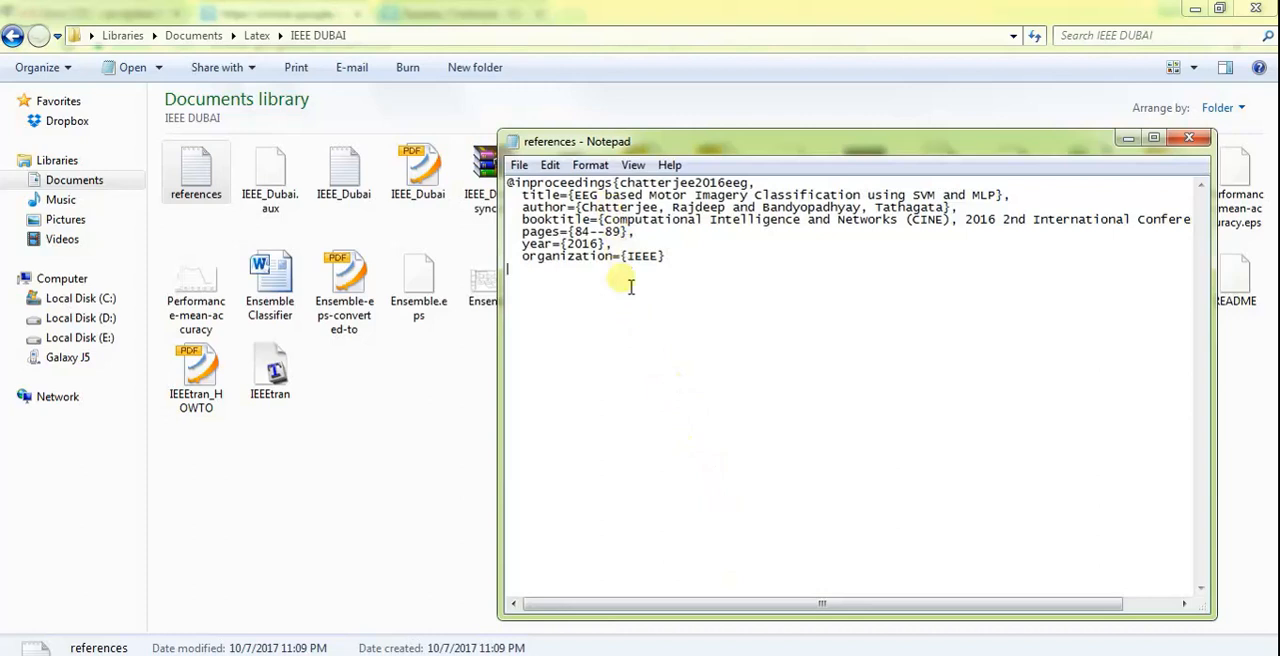
pyautogui.moveTo(651, 460)
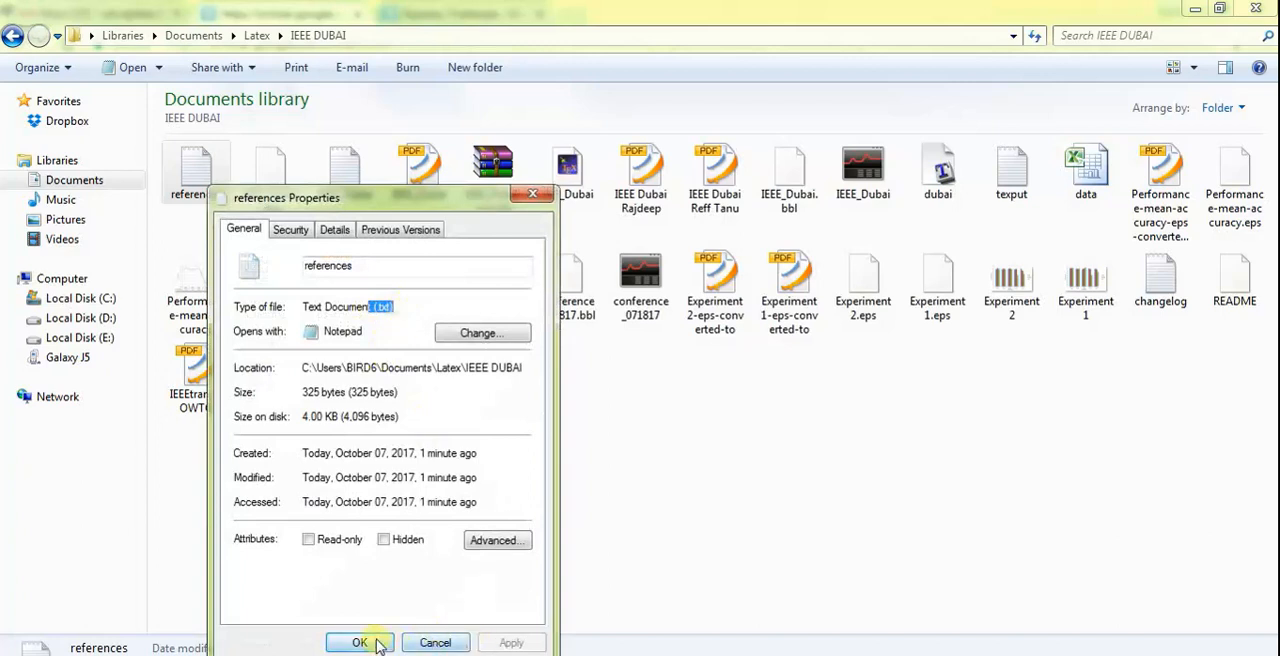
# Close Properties and Save As references.bib with the All Files type
pyautogui.click(359, 642)
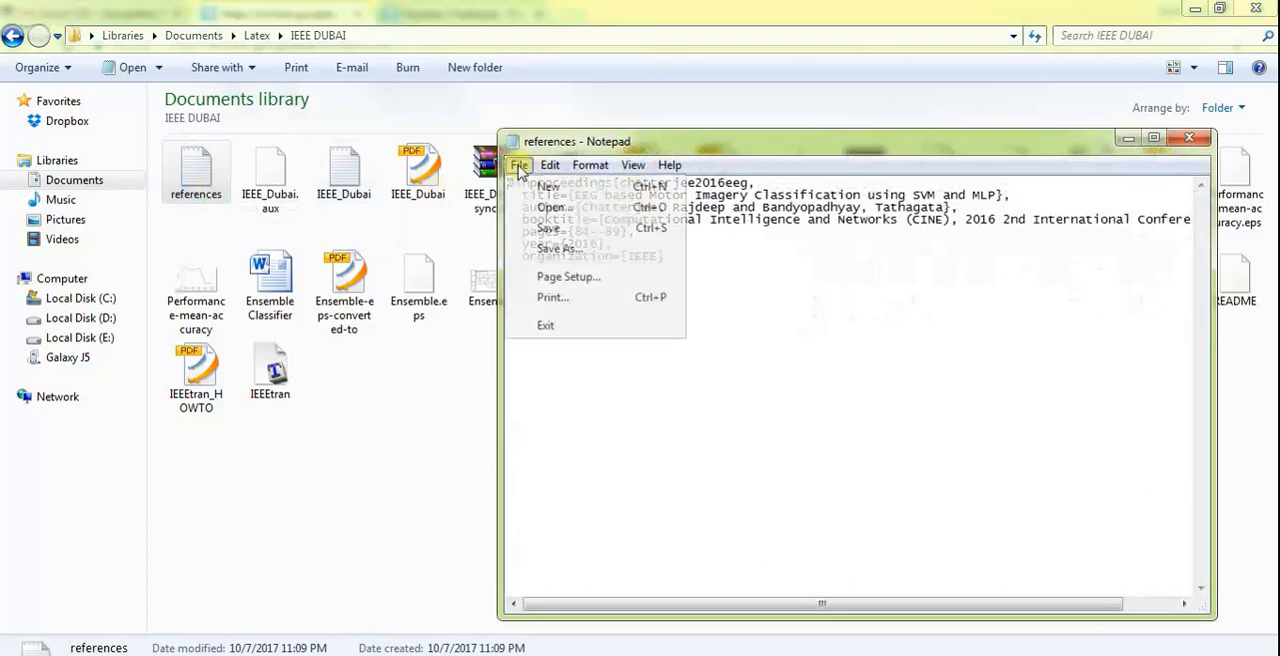
pyautogui.click(558, 248)
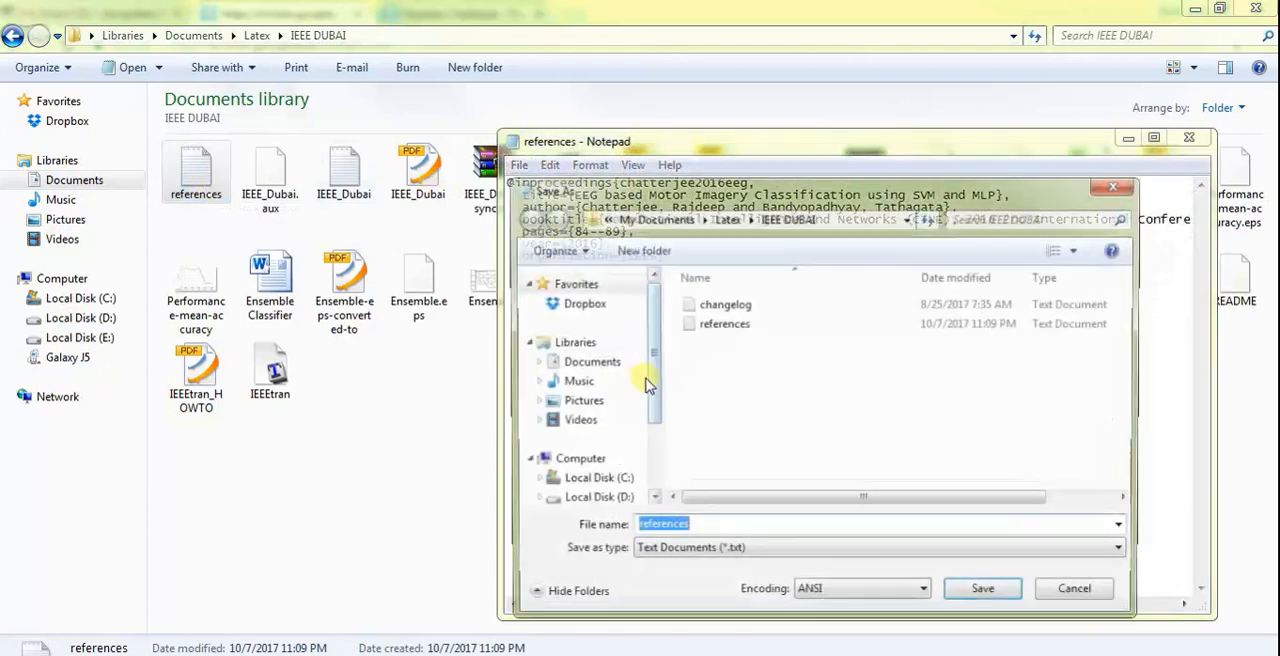
pyautogui.click(880, 551)
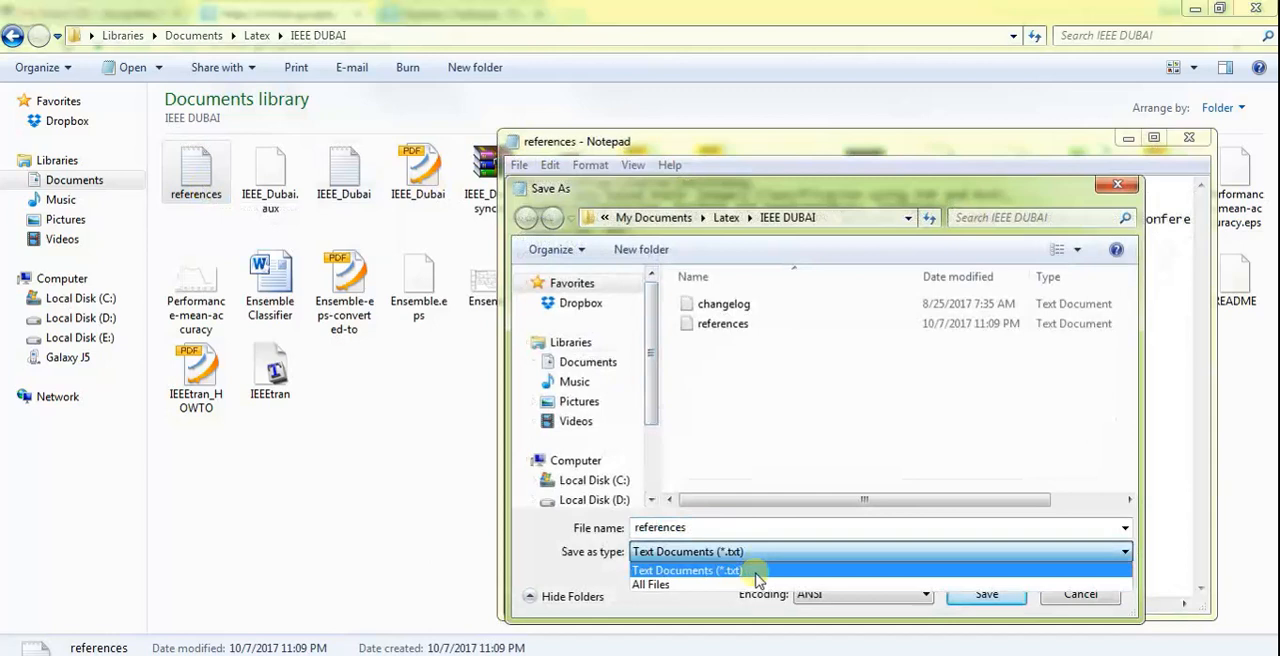
pyautogui.click(651, 584)
pyautogui.write('.bib')
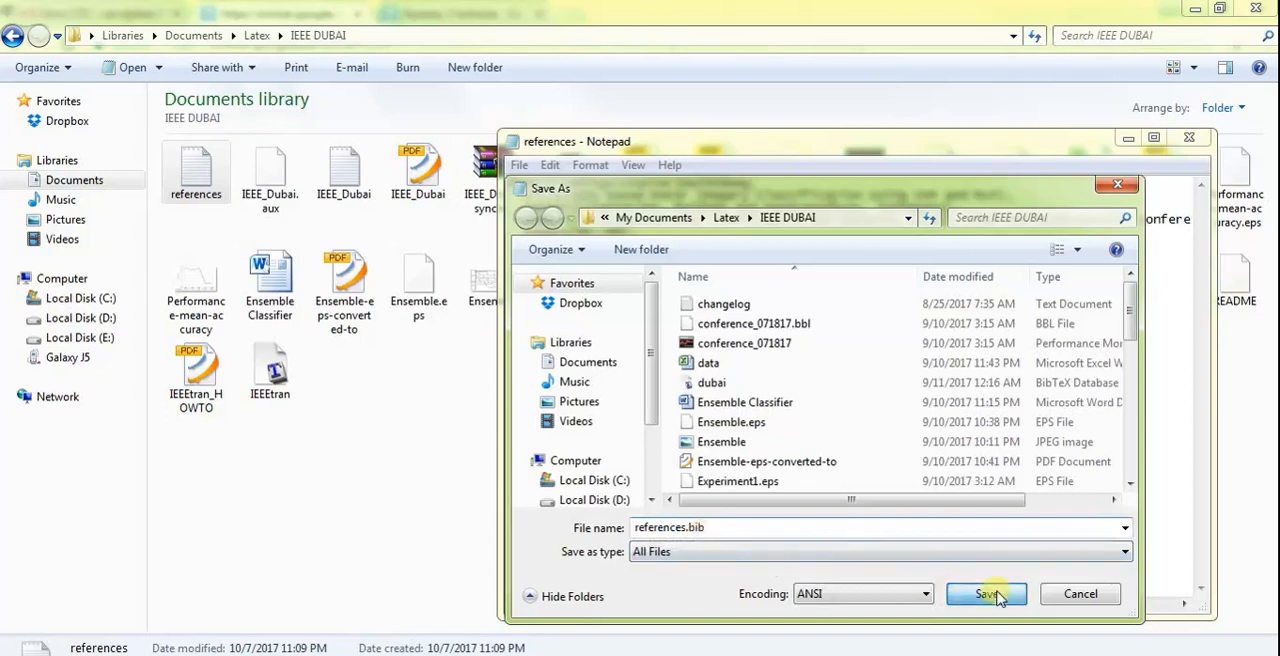
pyautogui.click(985, 593)
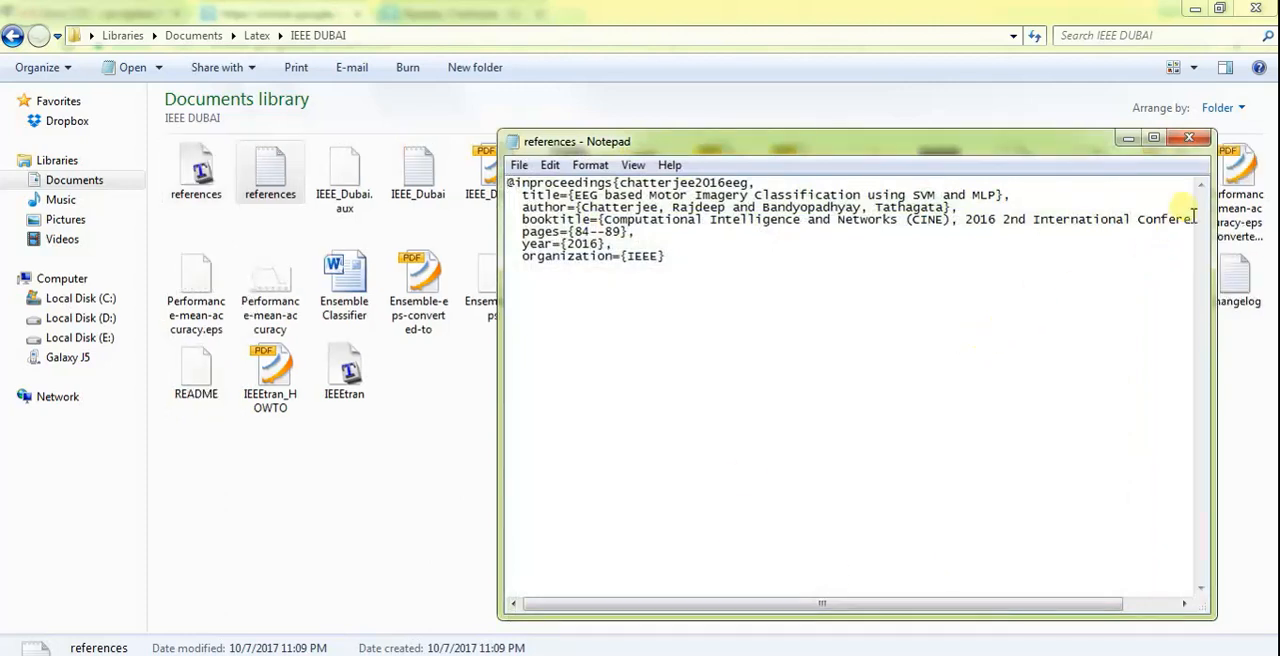
# Close Notepad to show references.bib beside dubai in the IEEE DUBAI folder
pyautogui.click(1190, 137)
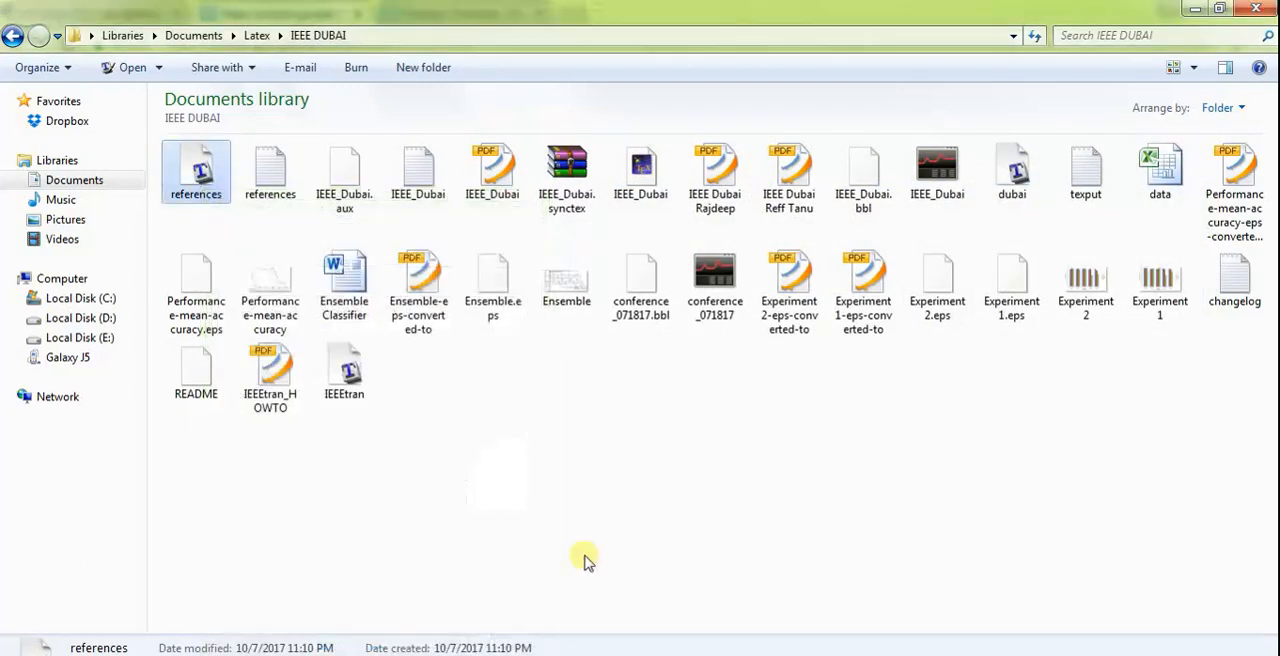
pyautogui.moveTo(1011, 170)
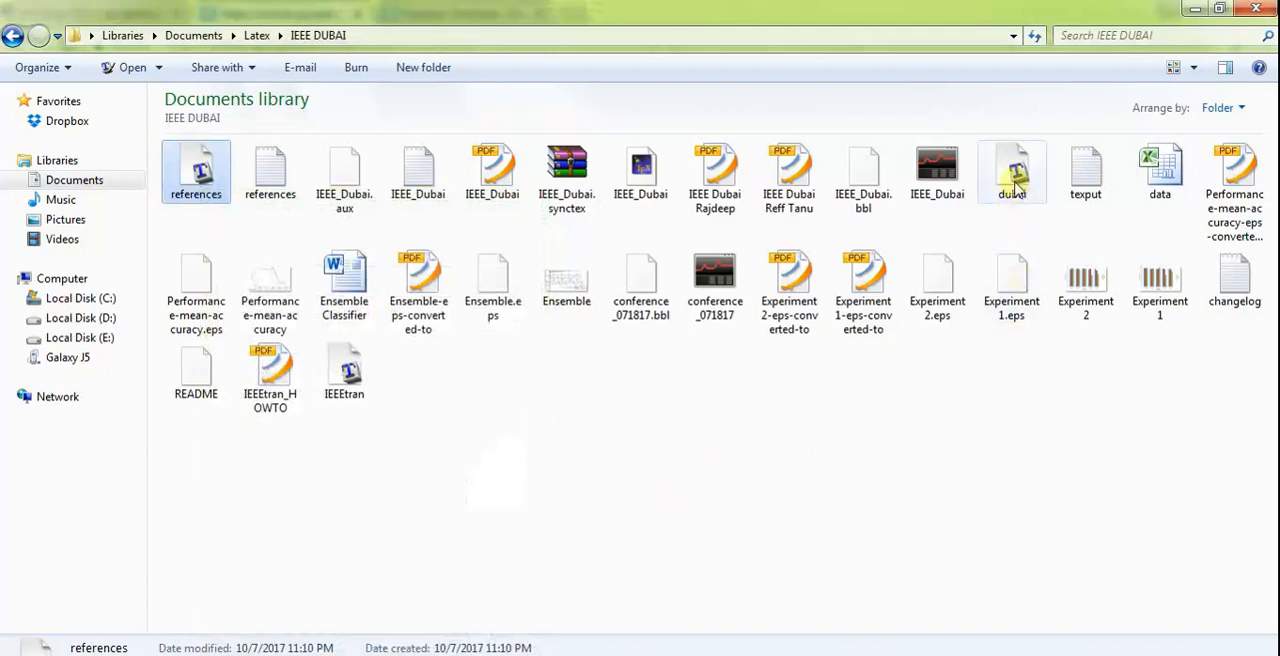
pyautogui.moveTo(1011, 170)
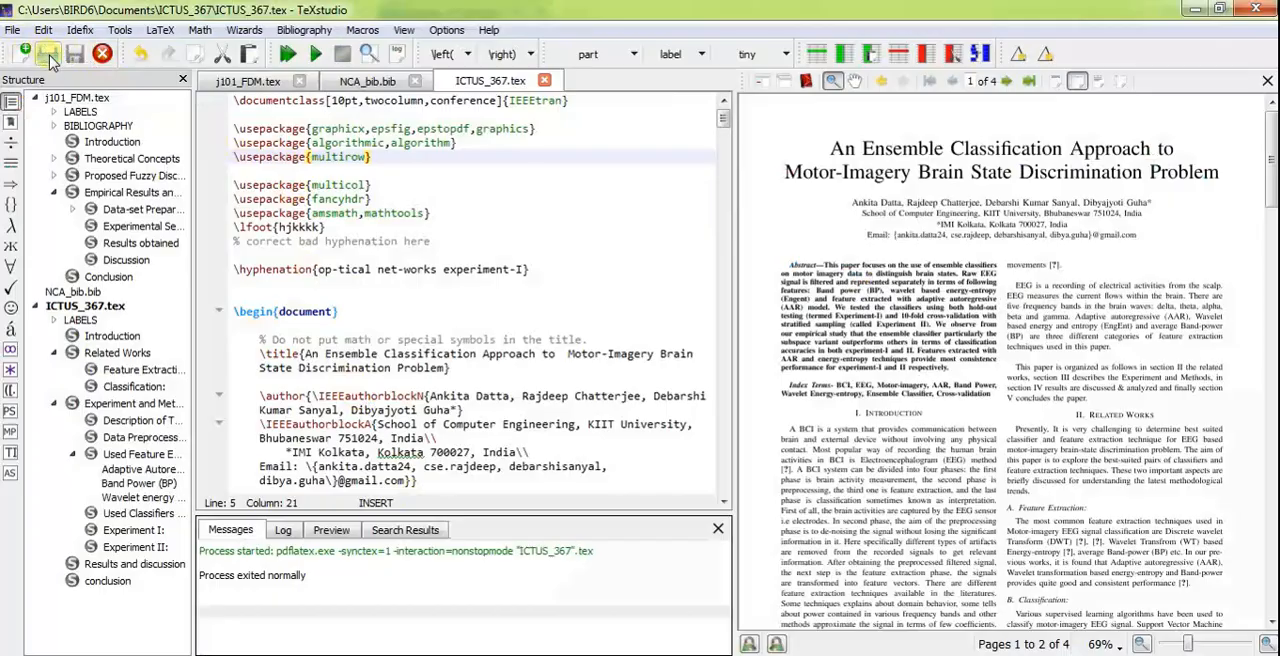
# Open dubai.bib in TeXstudio, view its entries, then return to ICTUS_367.tex
pyautogui.click(47, 53)
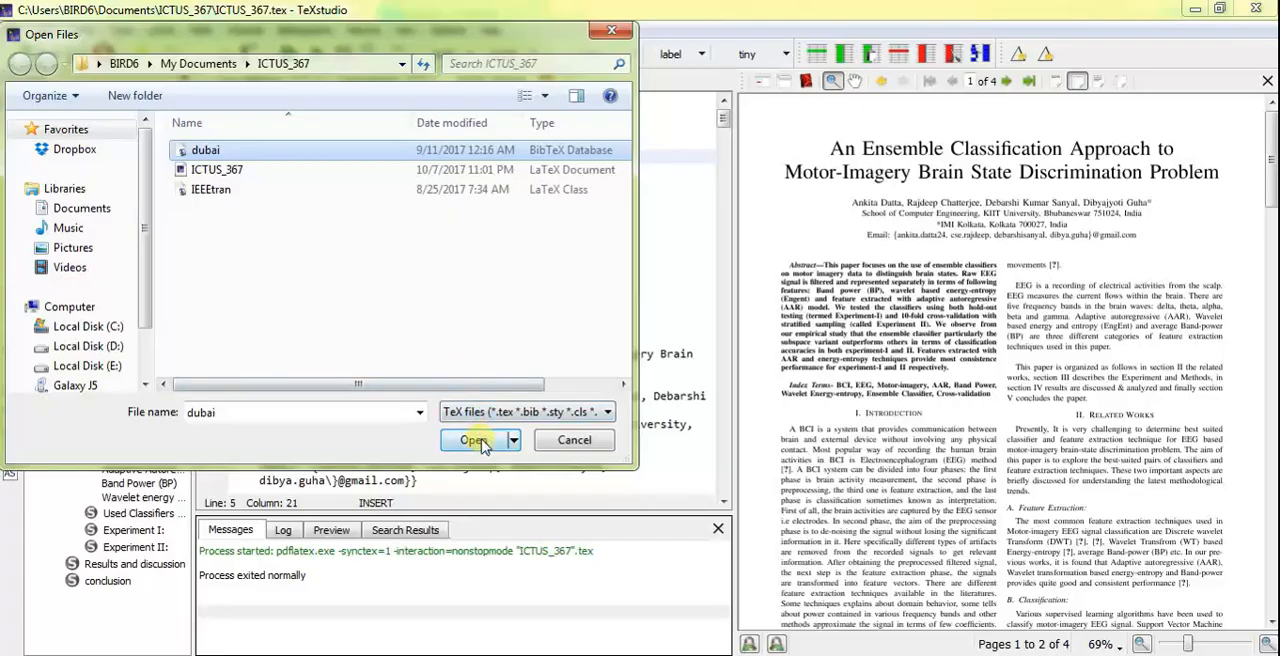
pyautogui.click(471, 439)
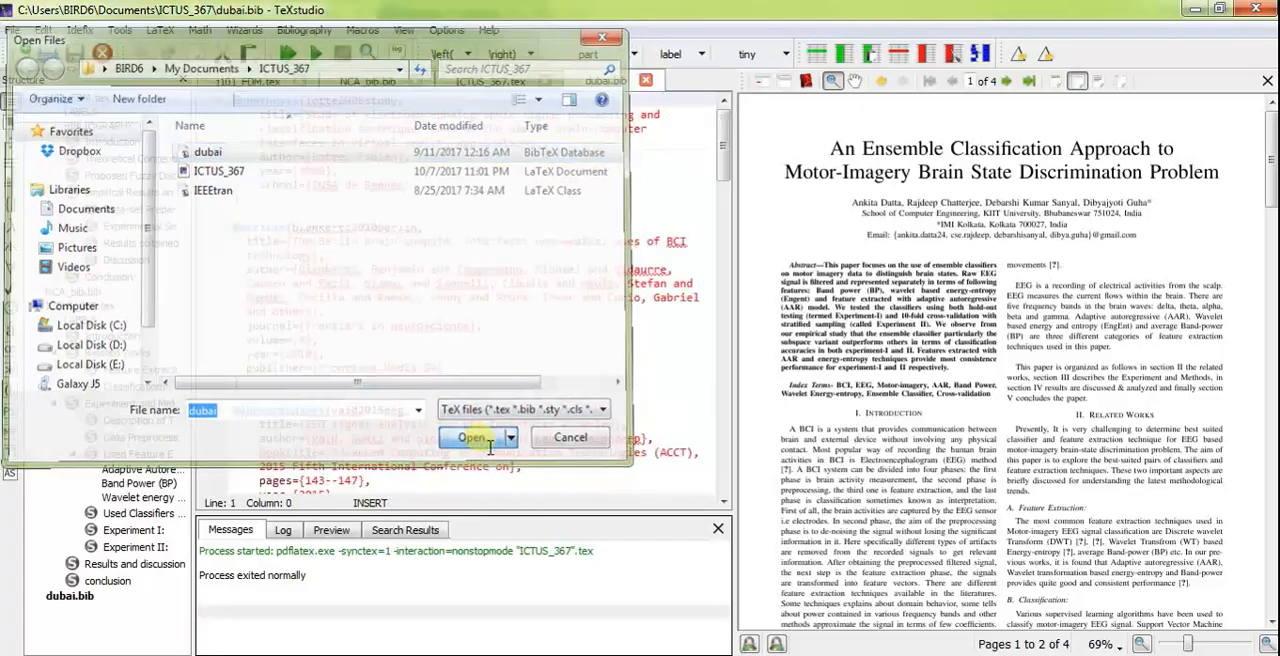
pyautogui.click(470, 437)
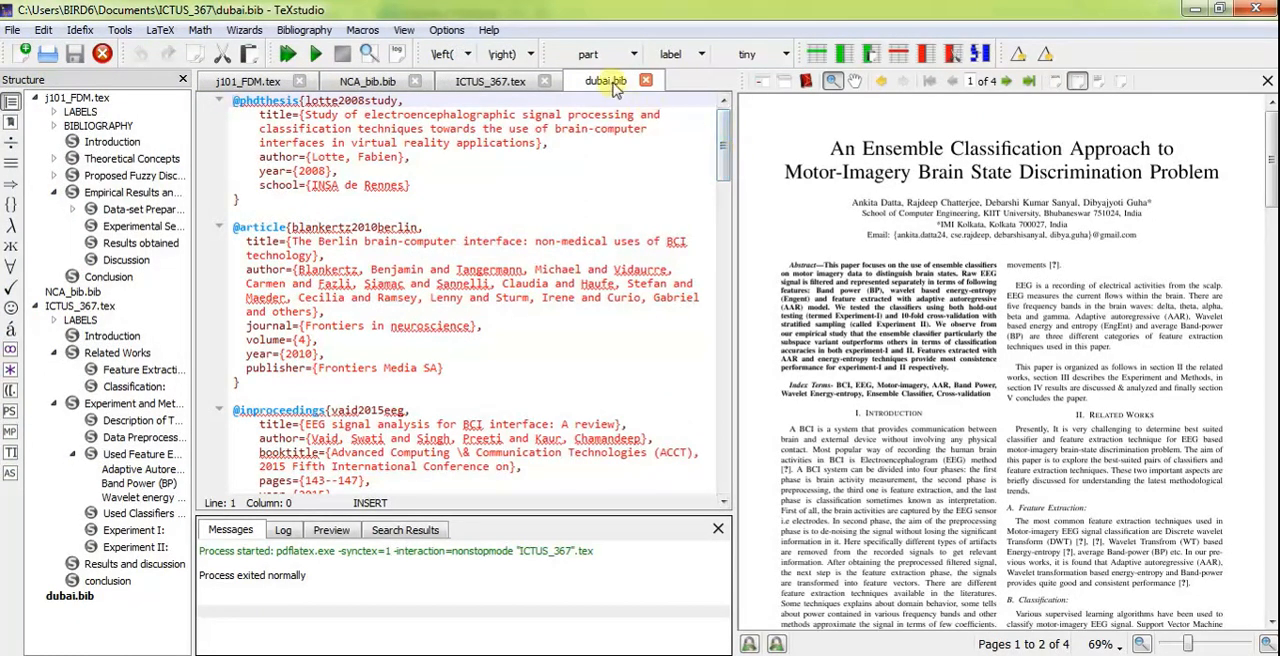
pyautogui.click(490, 81)
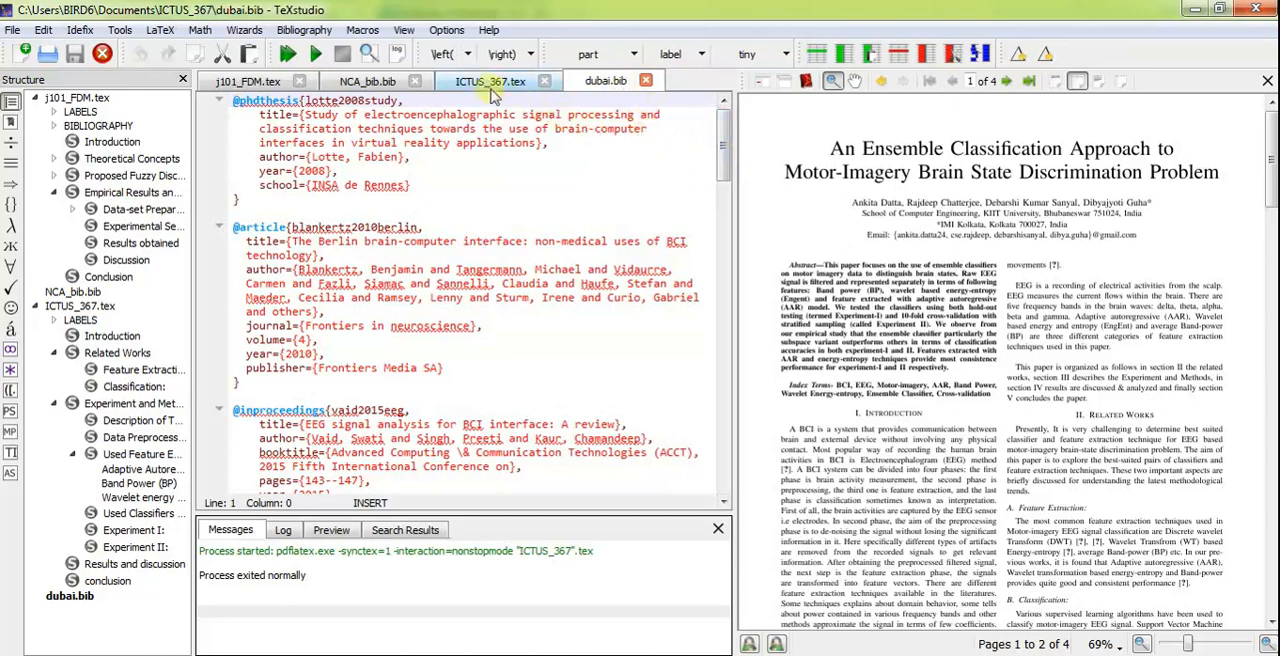
pyautogui.click(489, 81)
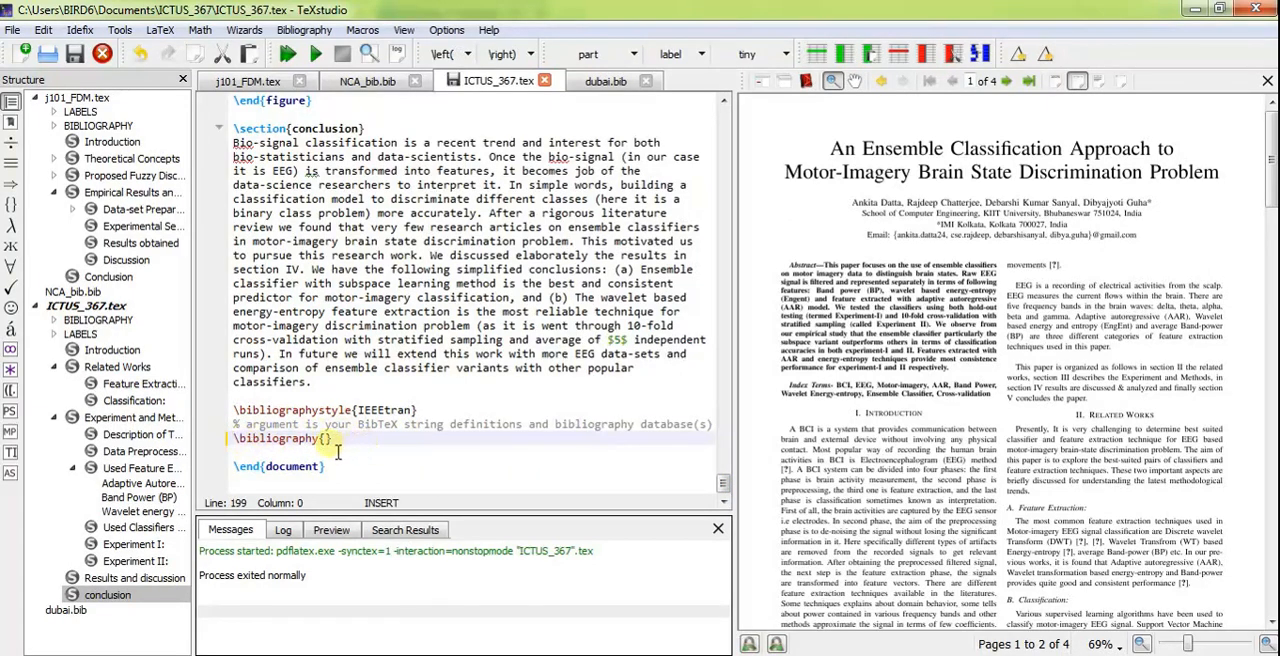
# Fill the empty \bibliography{} braces with 'dubai'
pyautogui.doubleClick(280, 438)
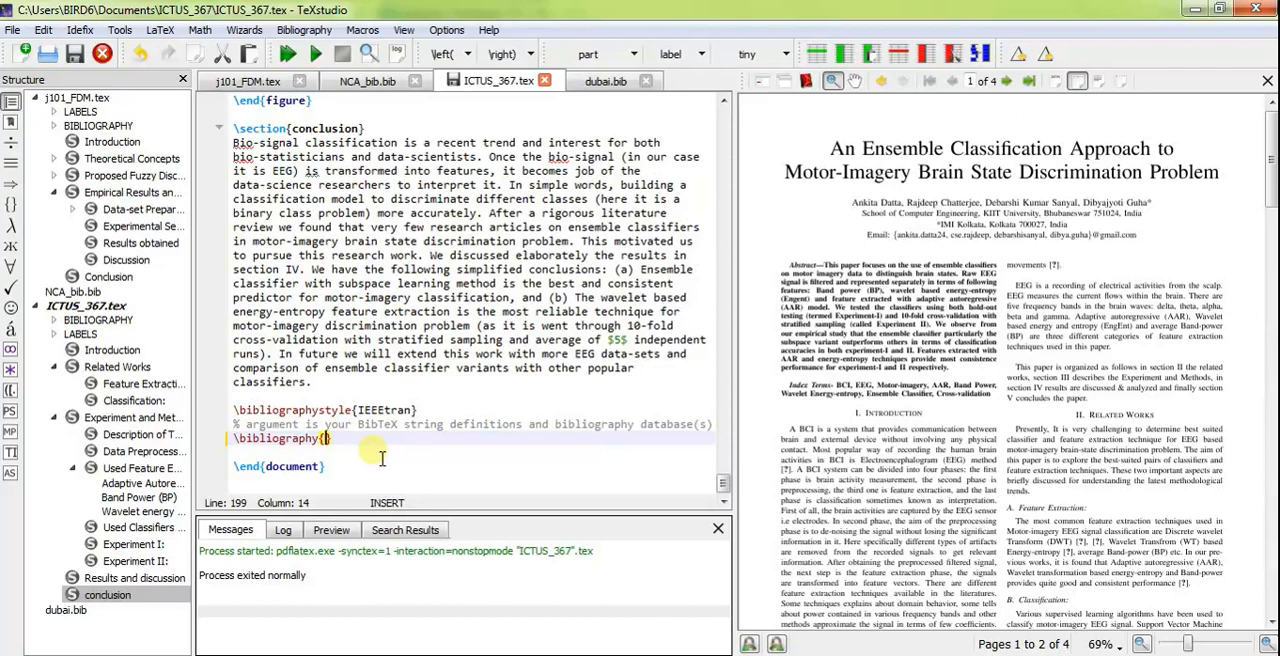
pyautogui.write('d')
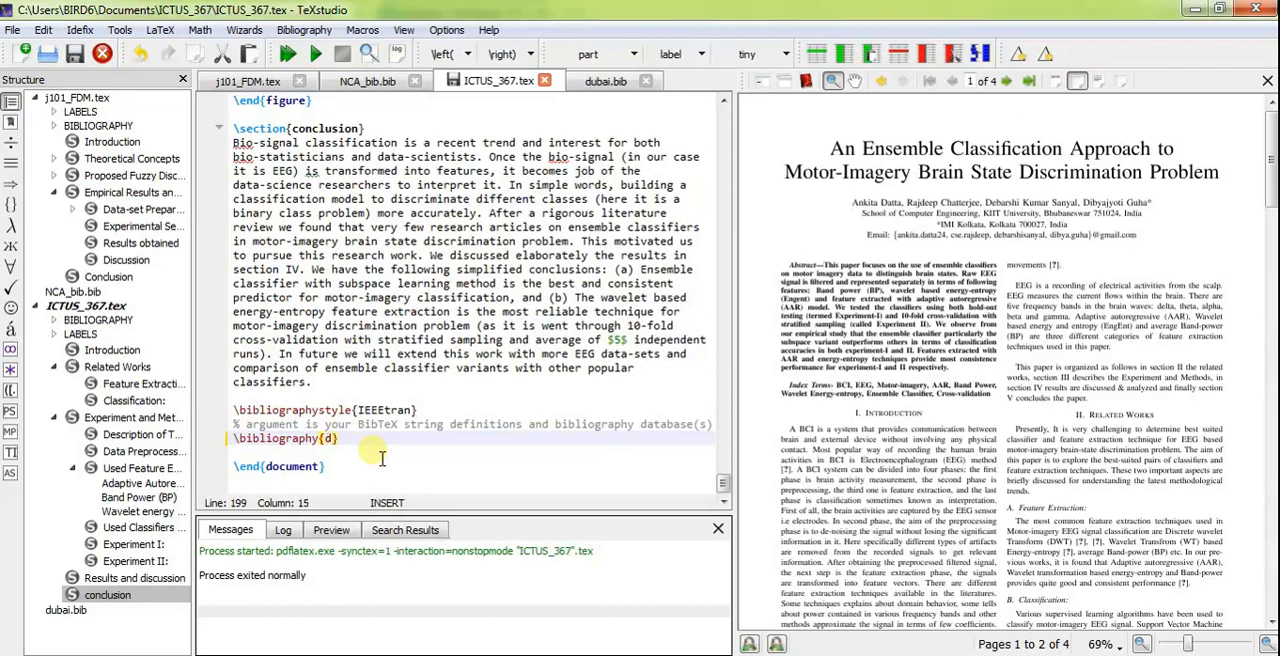
pyautogui.write('dubai')
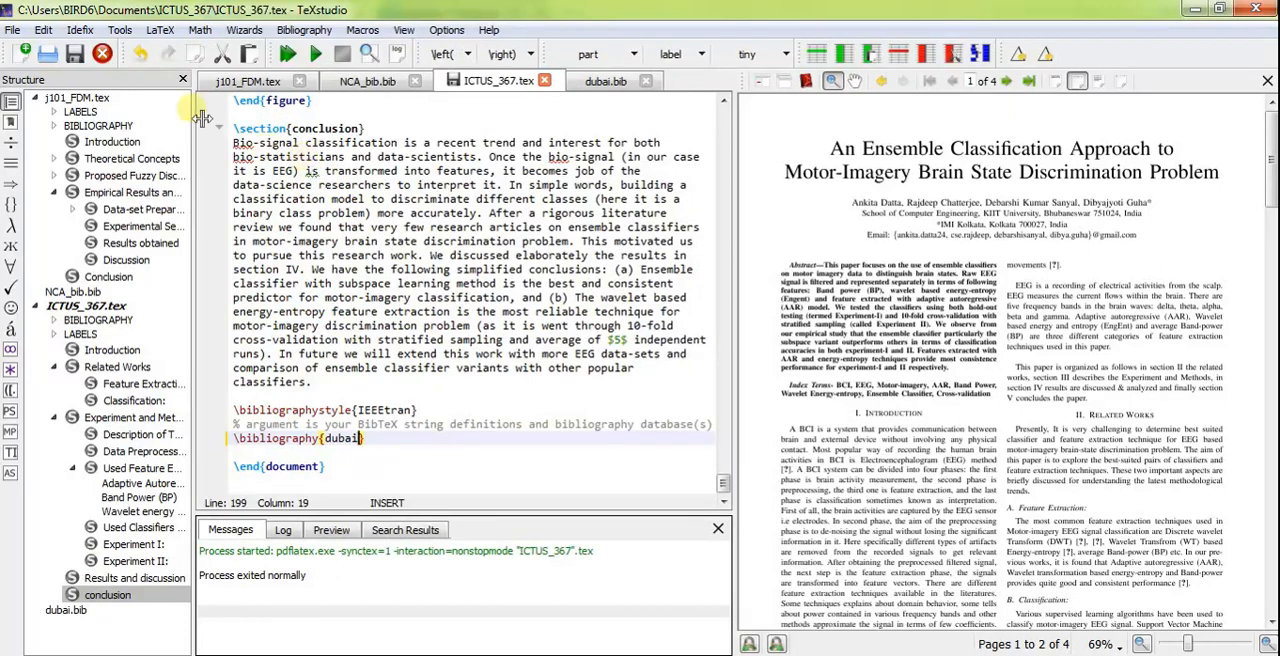
# Look through the Tools, Idefix, LaTeX and Edit menus, then run Tools > Commands > Bibtex
pyautogui.click(119, 29)
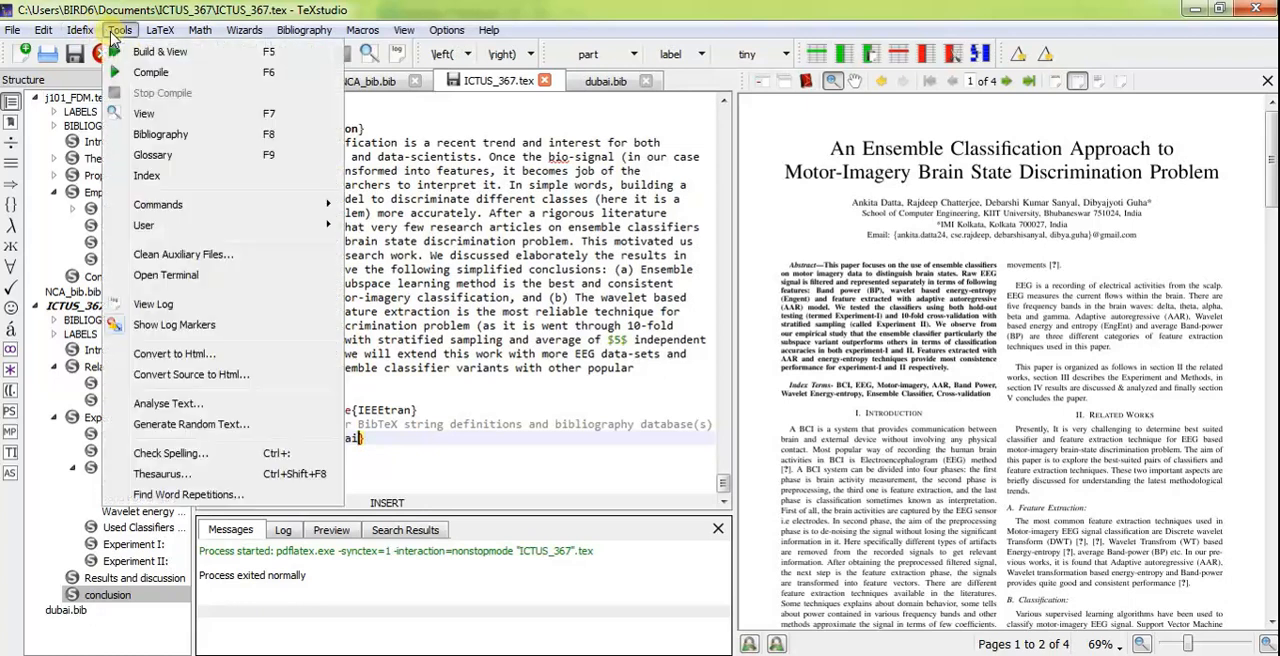
pyautogui.click(80, 29)
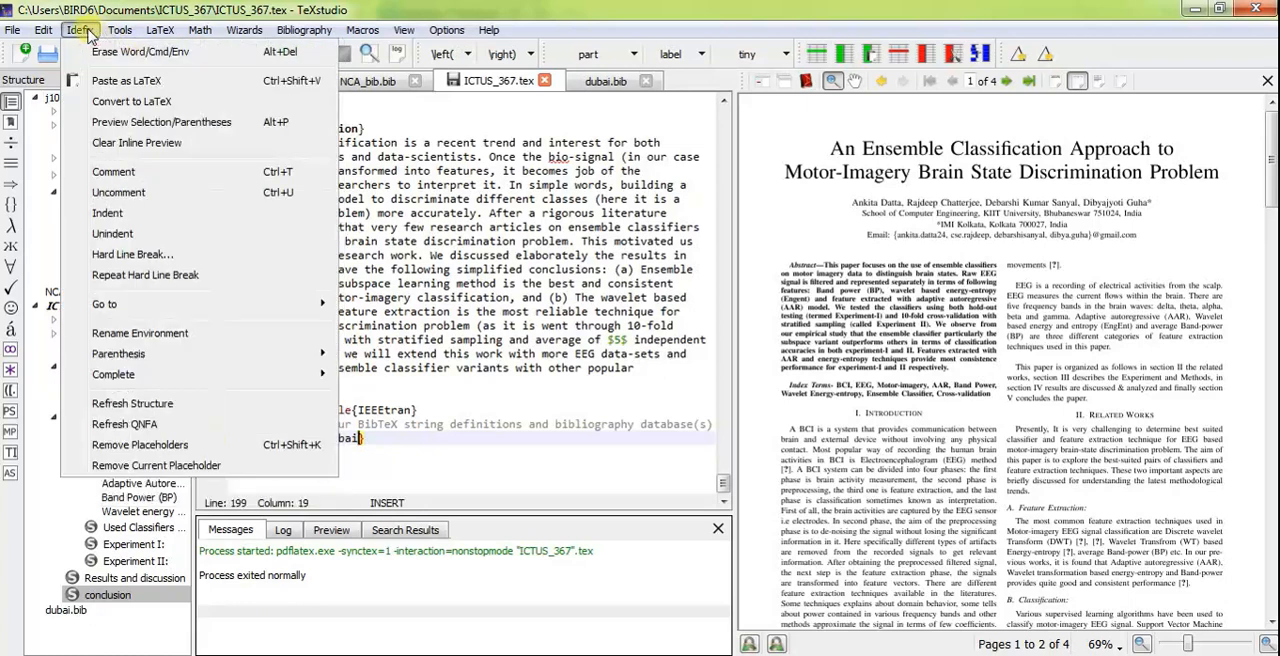
pyautogui.click(160, 29)
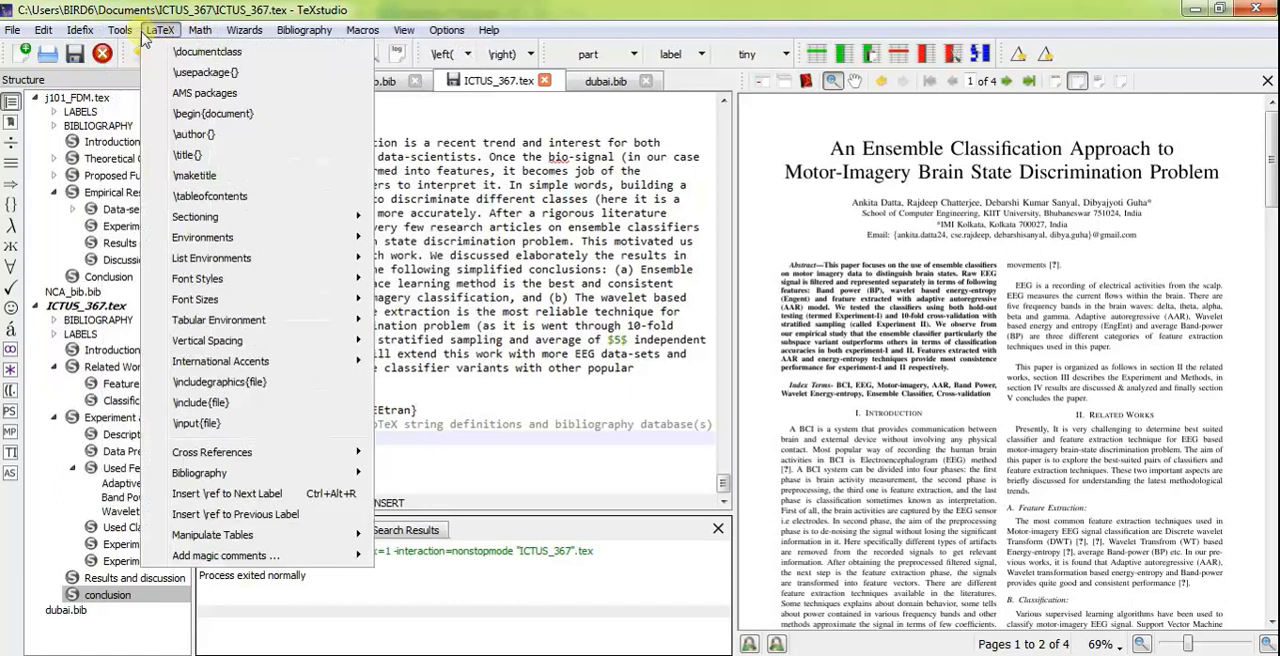
pyautogui.click(43, 29)
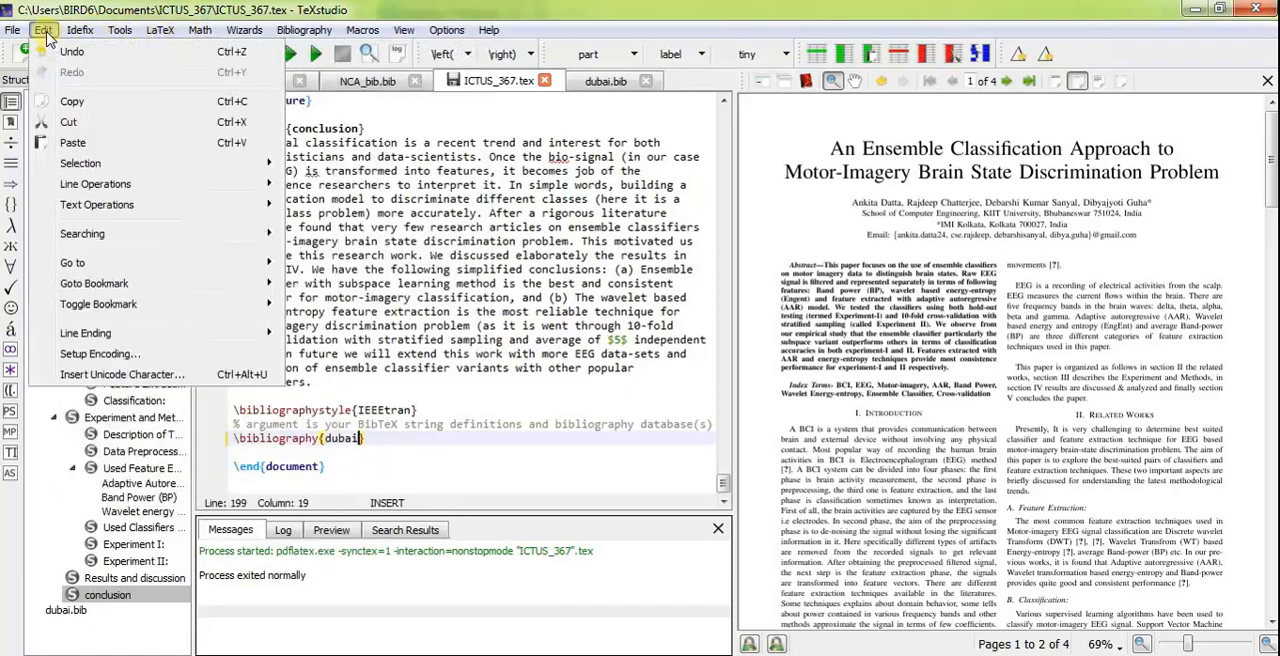
pyautogui.click(80, 29)
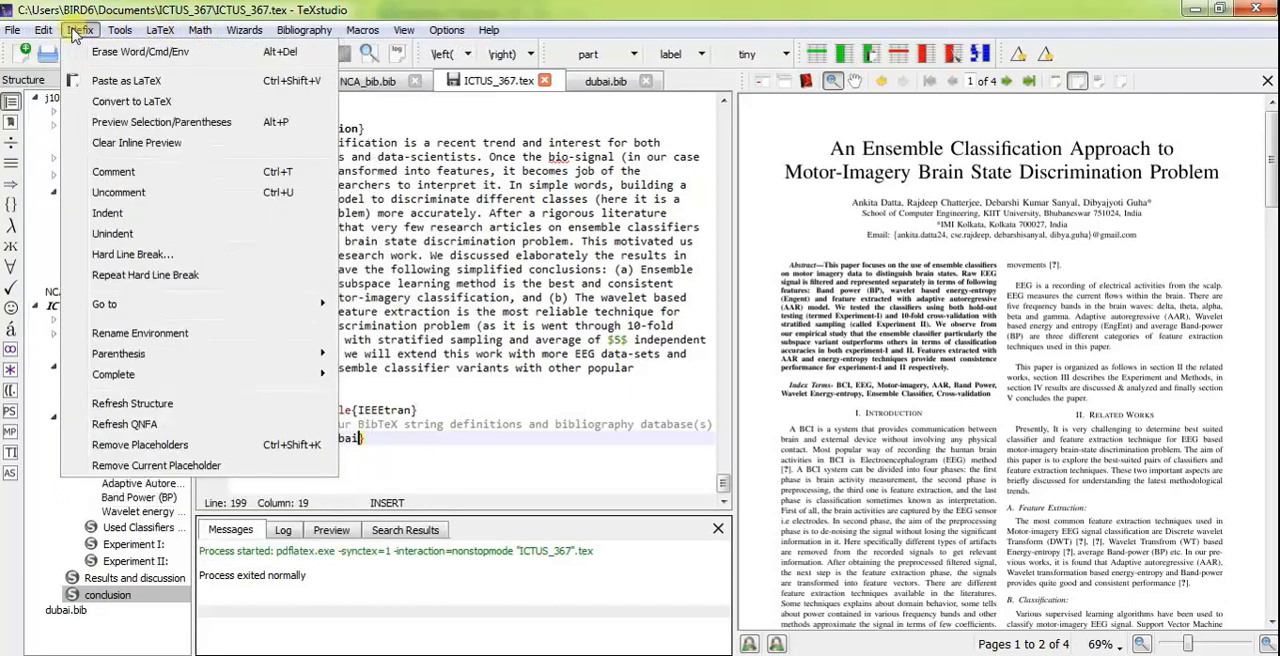
pyautogui.click(119, 29)
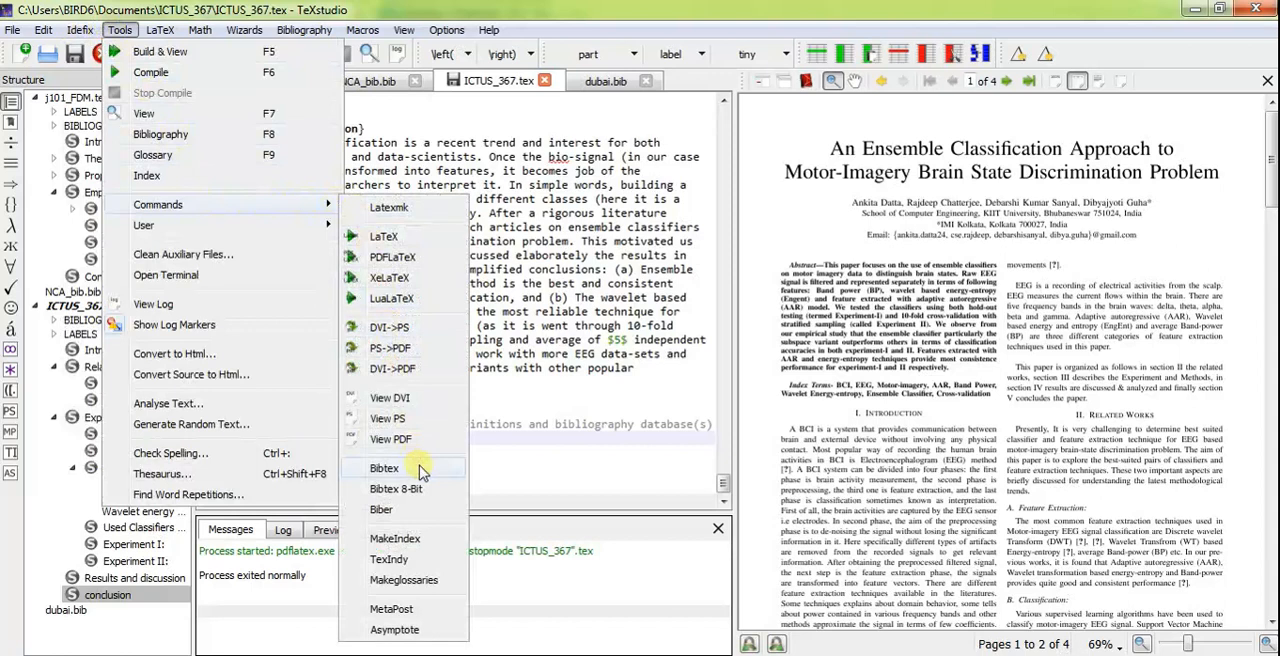
pyautogui.click(384, 468)
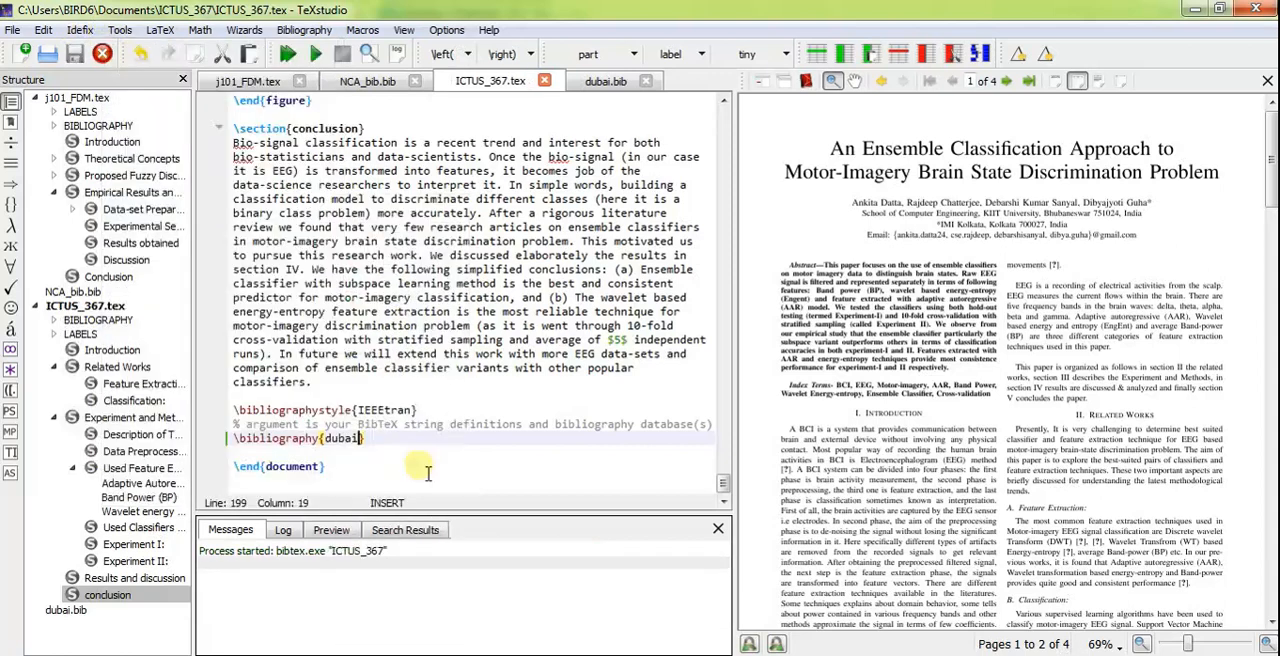
pyautogui.click(604, 81)
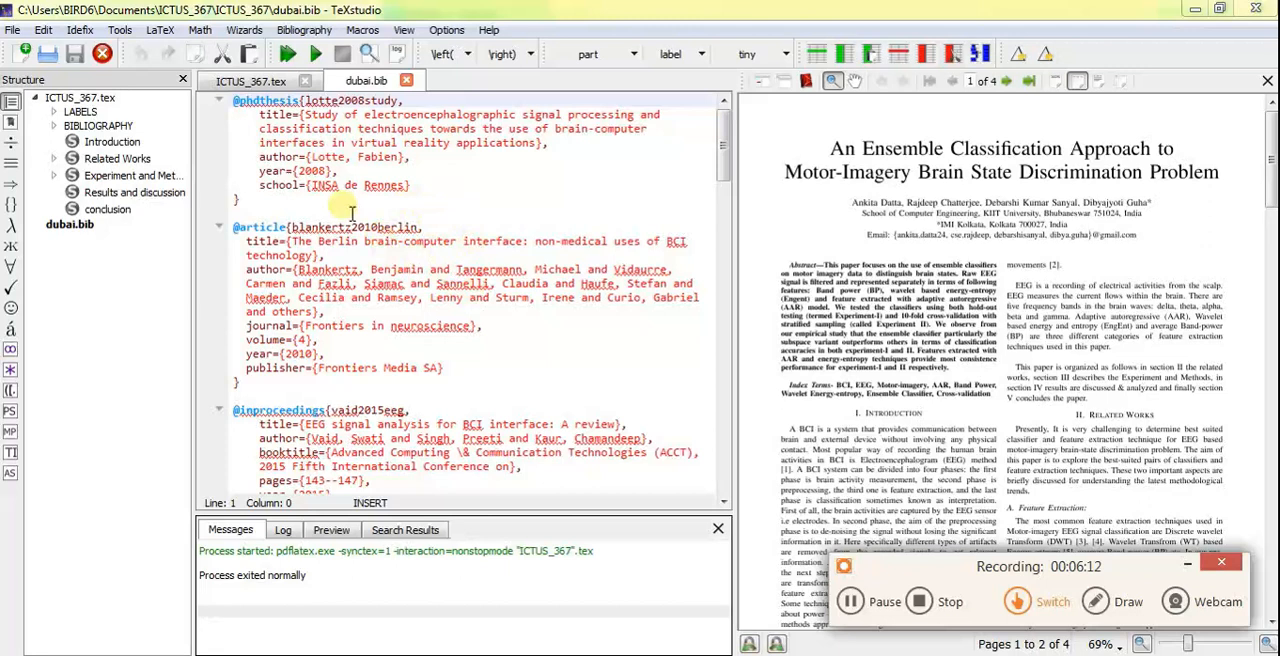
# Switch from dubai.bib back to the ICTUS_367.tex editor tab
pyautogui.click(251, 81)
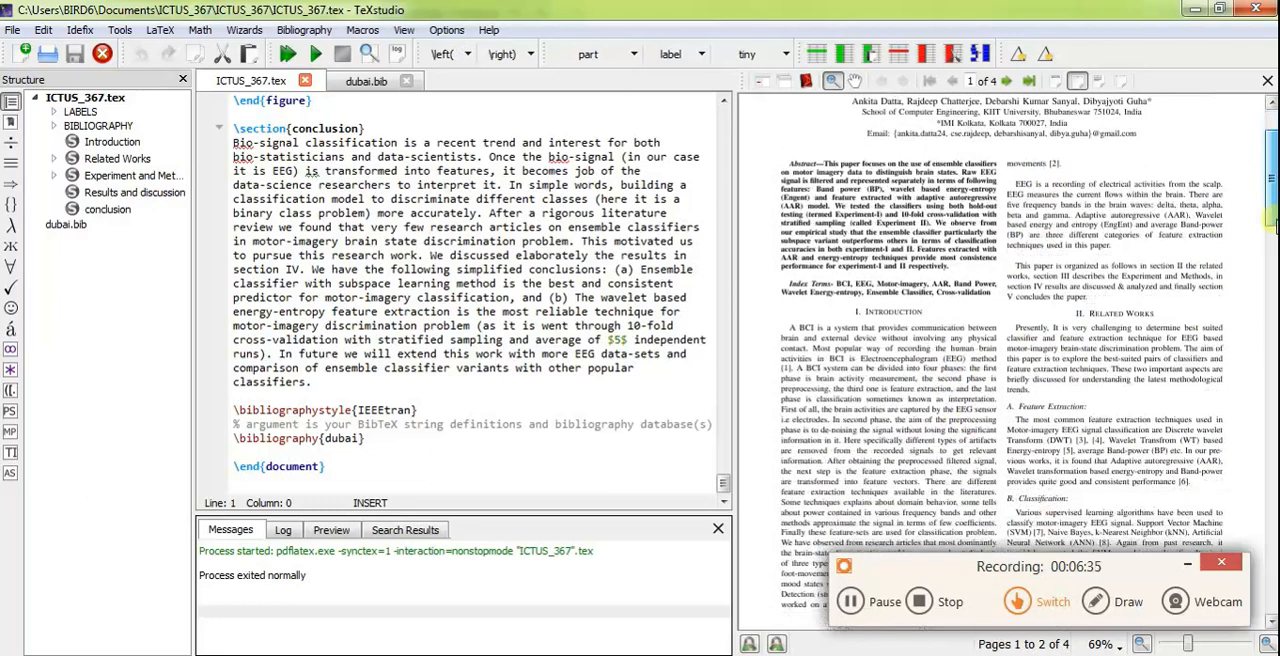
# Scroll the PDF preview to the References list on page 4, then switch to the browser
pyautogui.scroll(-3)
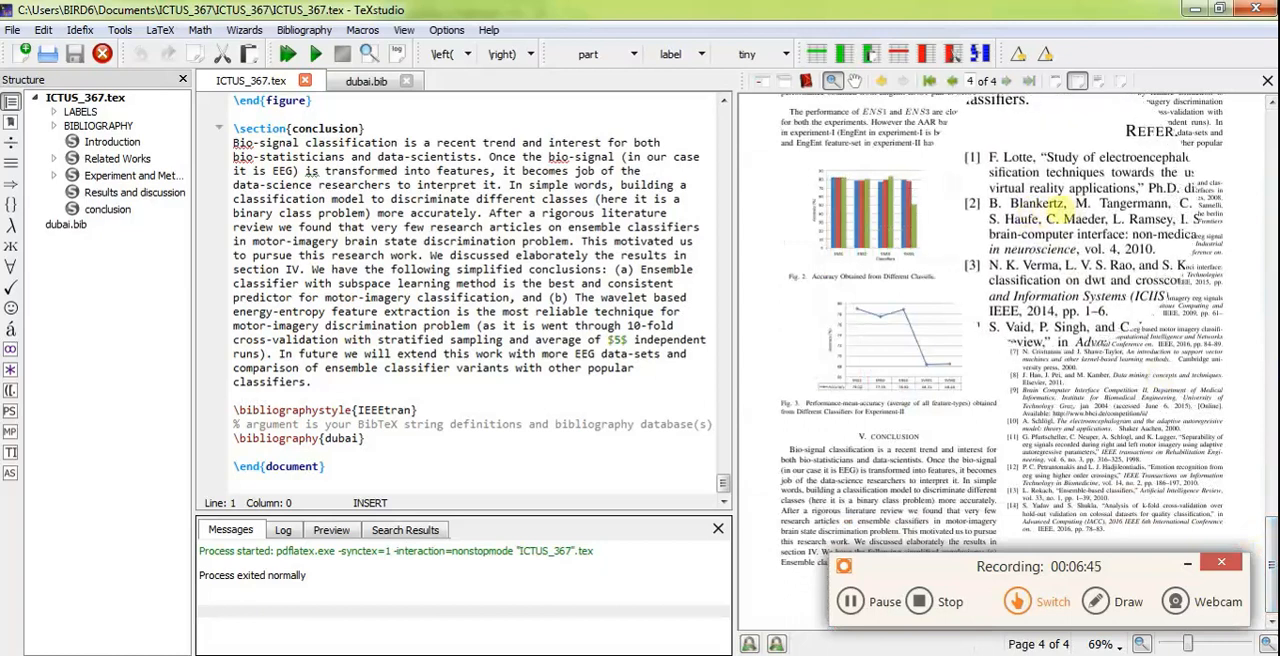
pyautogui.scroll(-3)
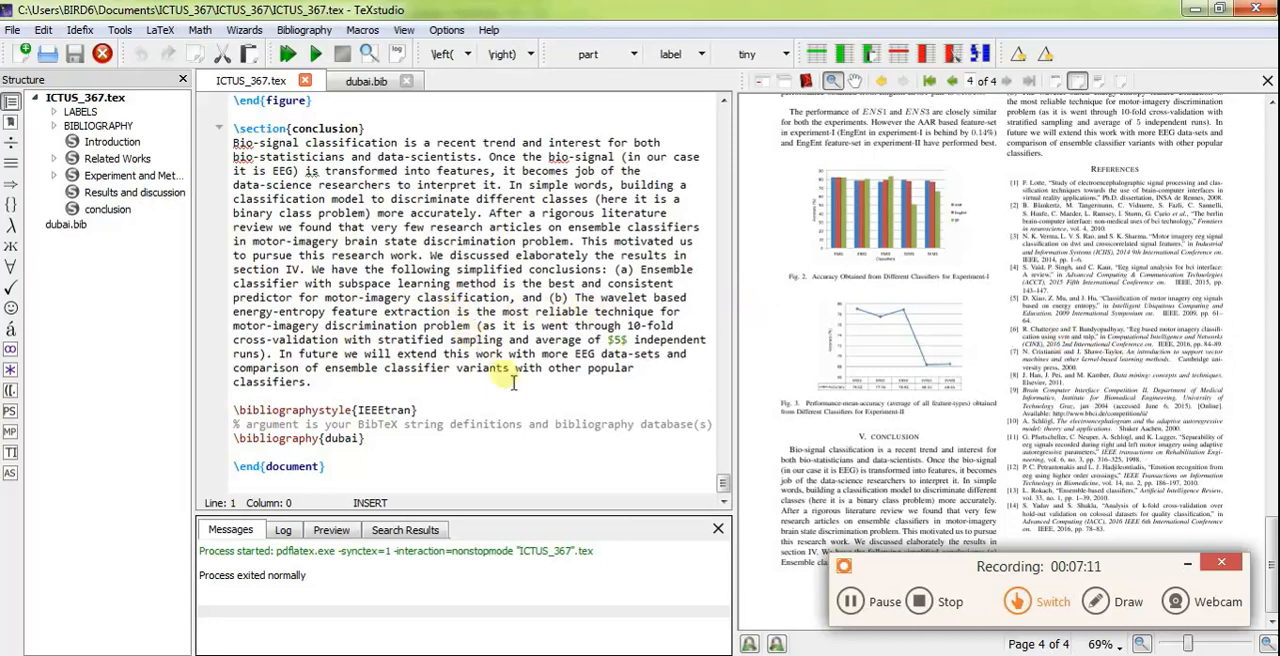
pyautogui.moveTo(518, 400)
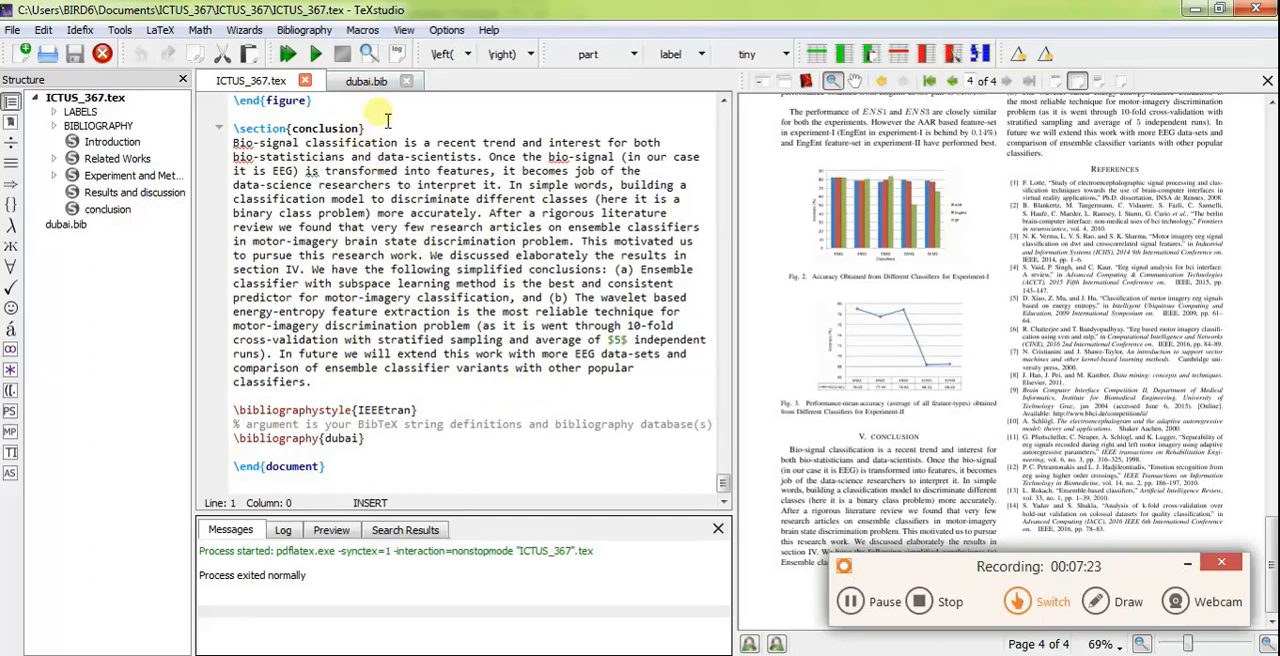
pyautogui.click(366, 81)
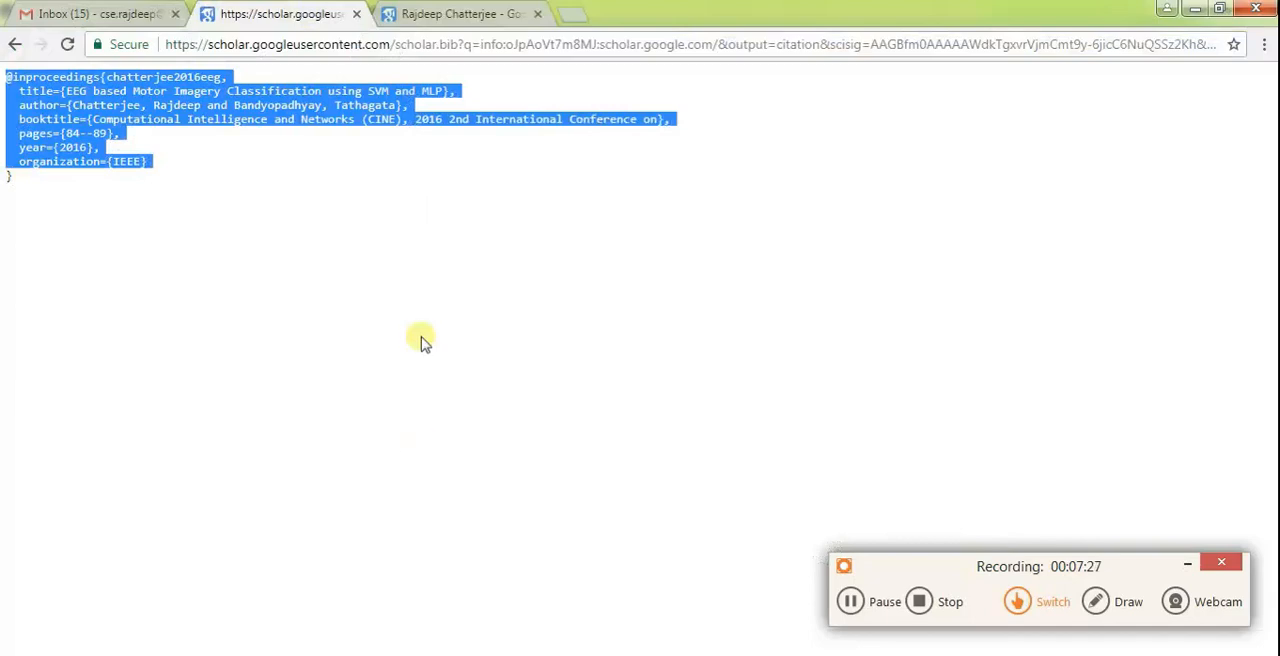
# Reopen the SVM and MLP paper's BibTeX citation on Scholar, then return to dubai.bib
pyautogui.click(15, 44)
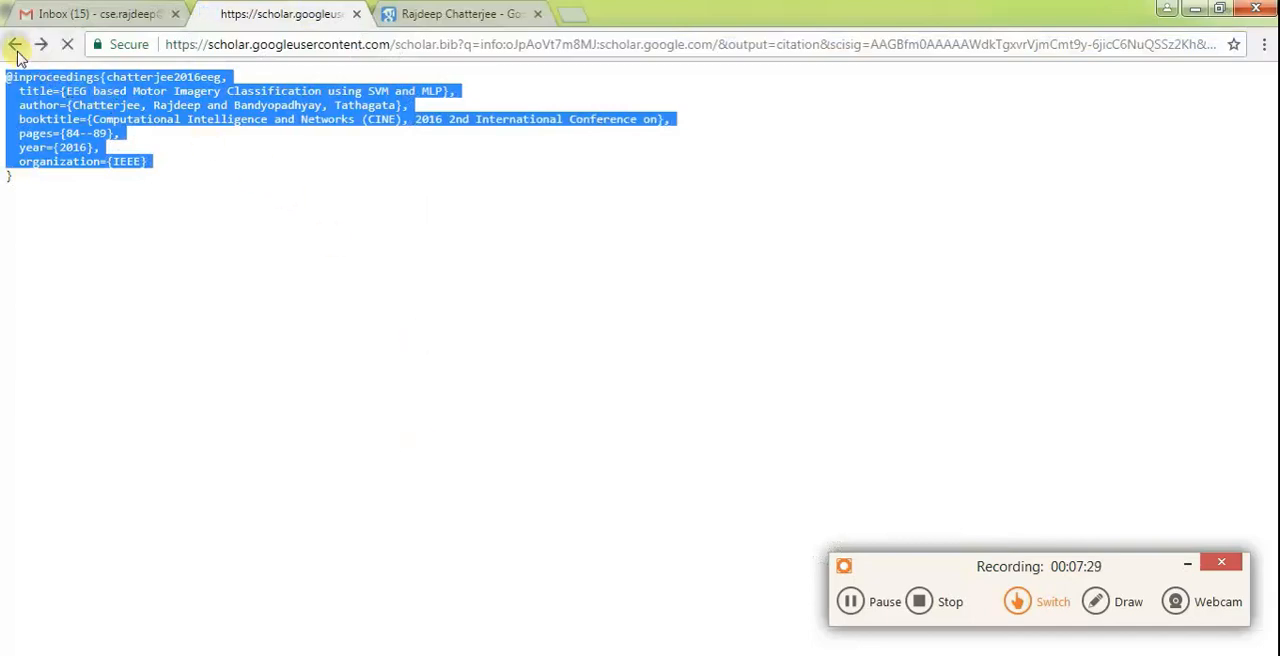
pyautogui.click(15, 44)
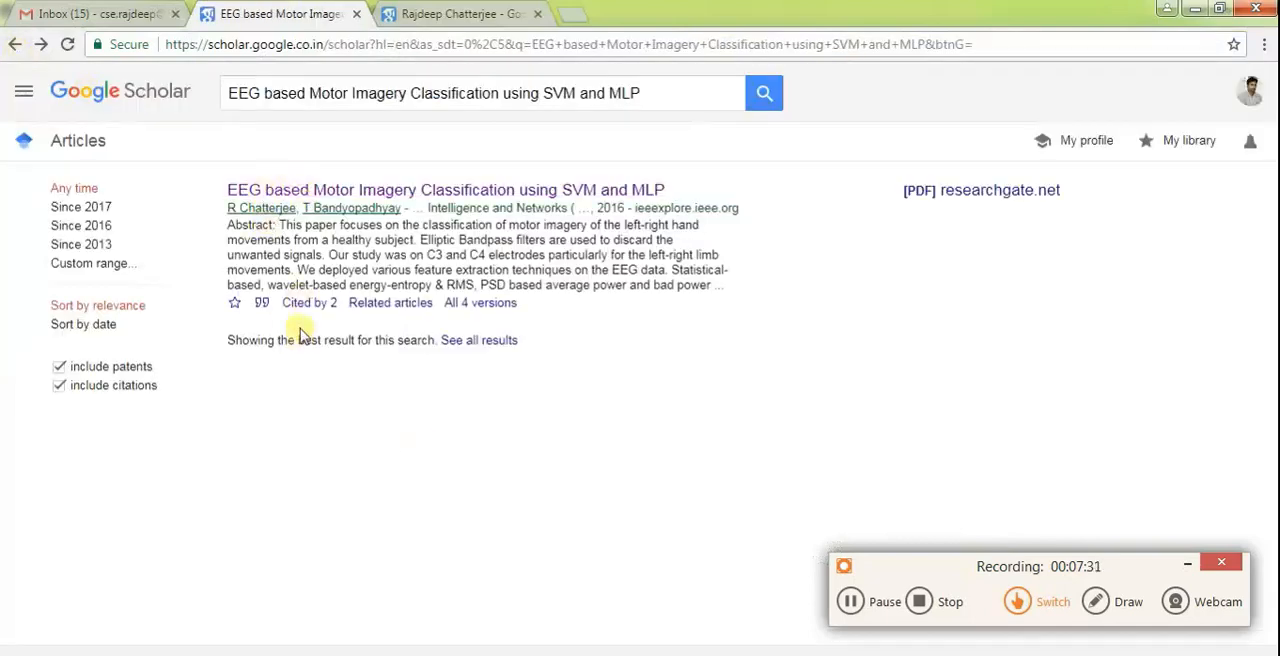
pyautogui.click(262, 302)
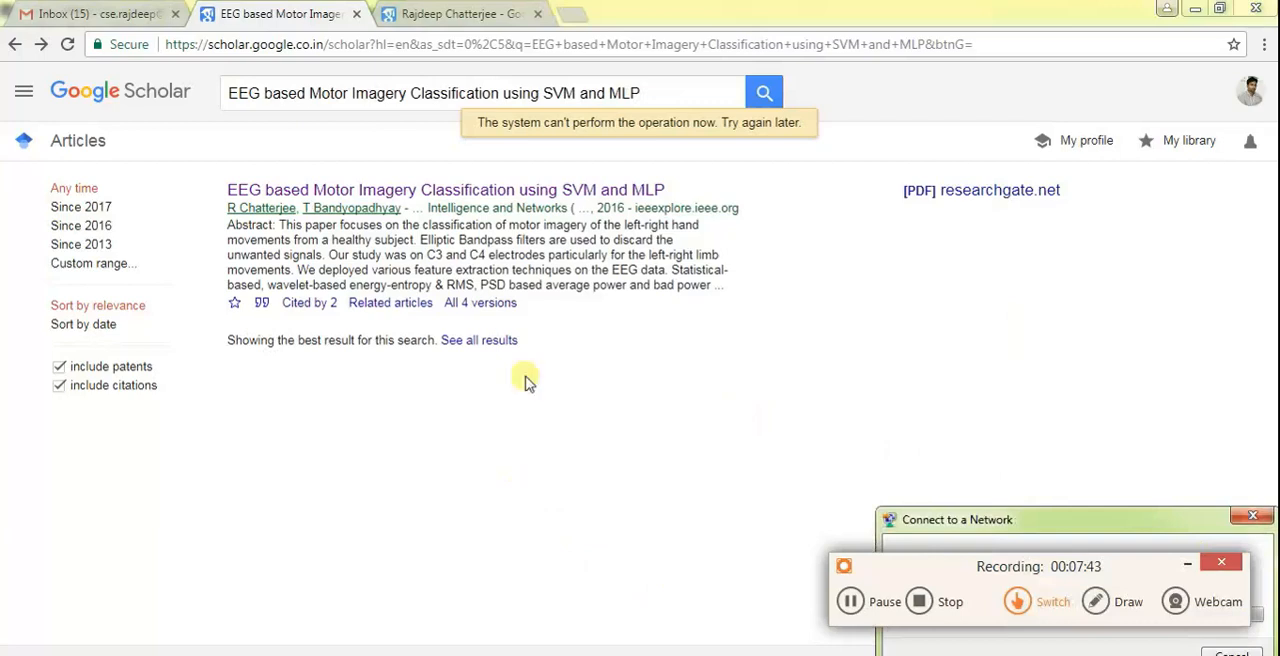
pyautogui.moveTo(261, 302)
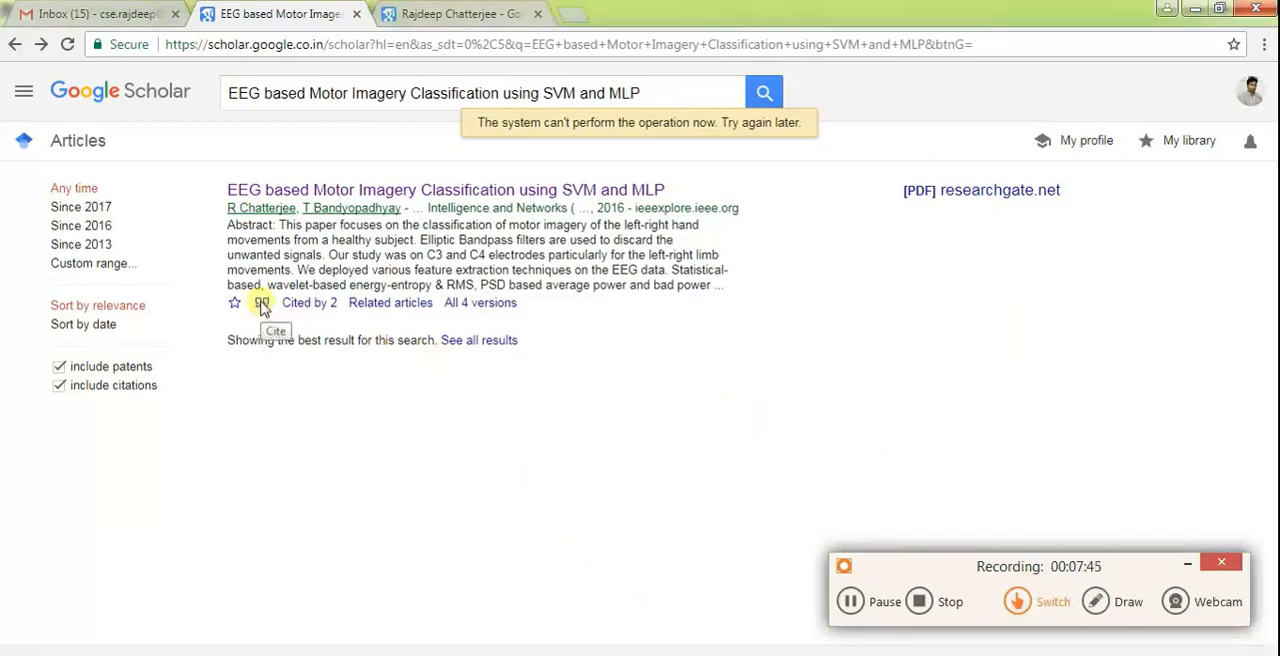
pyautogui.click(261, 302)
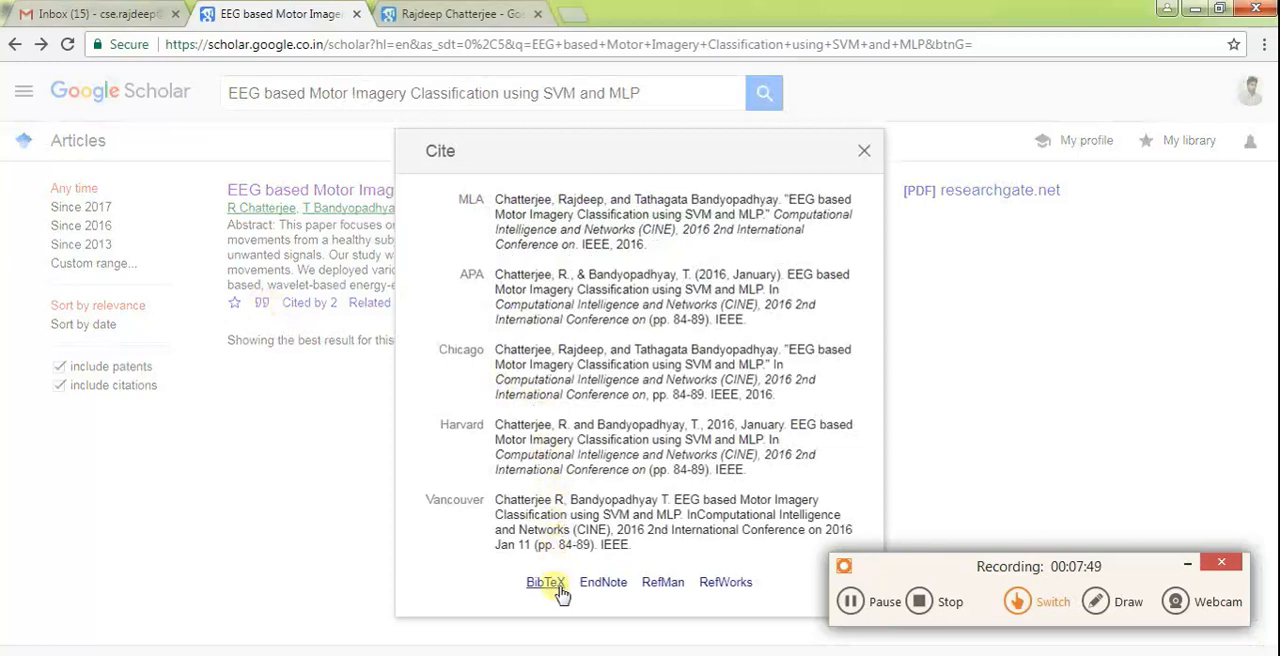
pyautogui.click(545, 582)
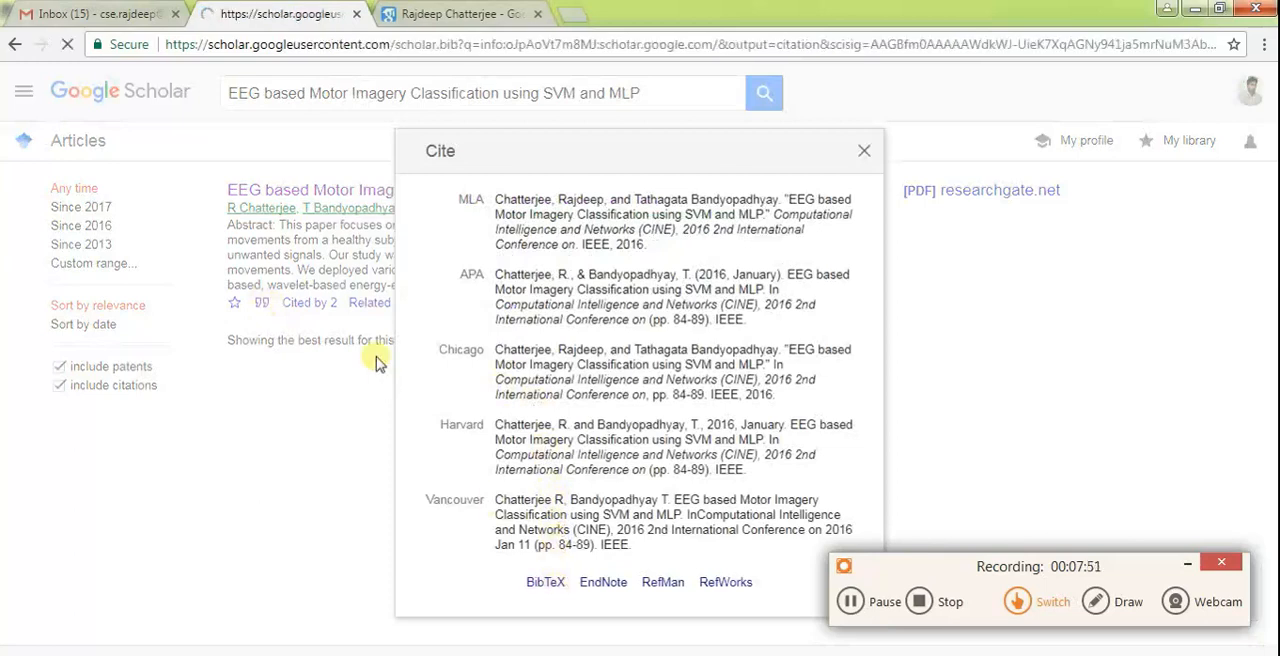
pyautogui.click(545, 581)
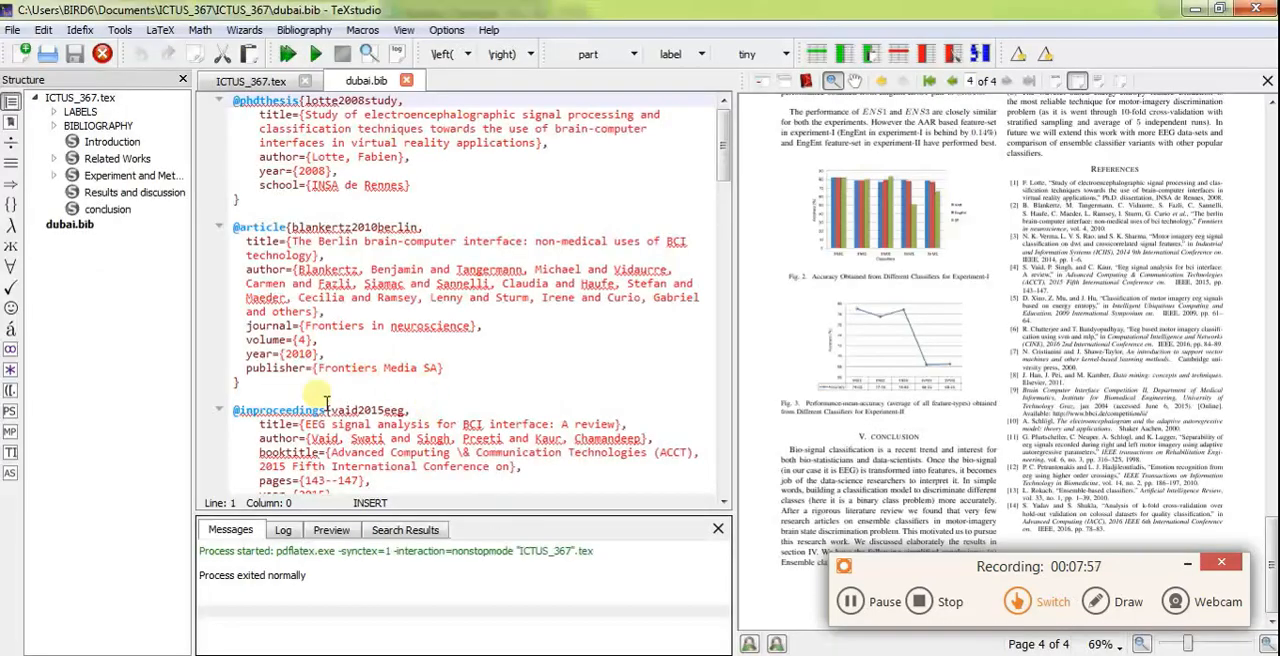
# Rerun BibTeX on ICTUS_367.tex and confirm the Messages panel reports a normal exit
pyautogui.click(235, 410)
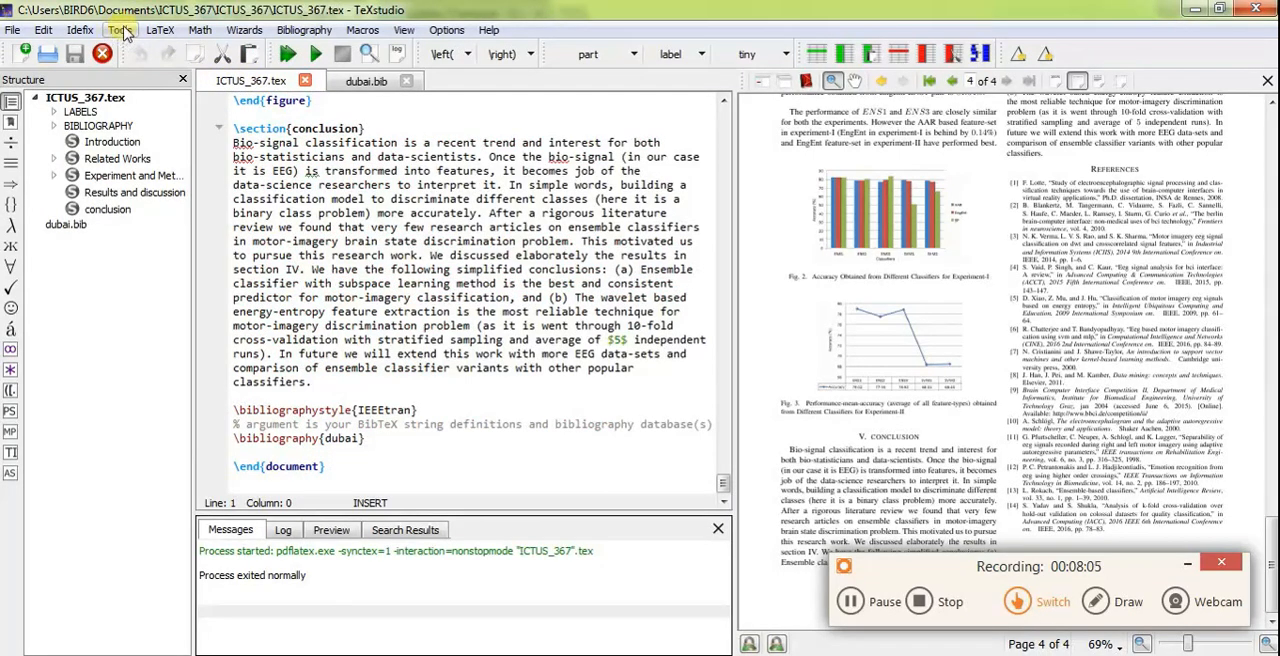
pyautogui.click(119, 29)
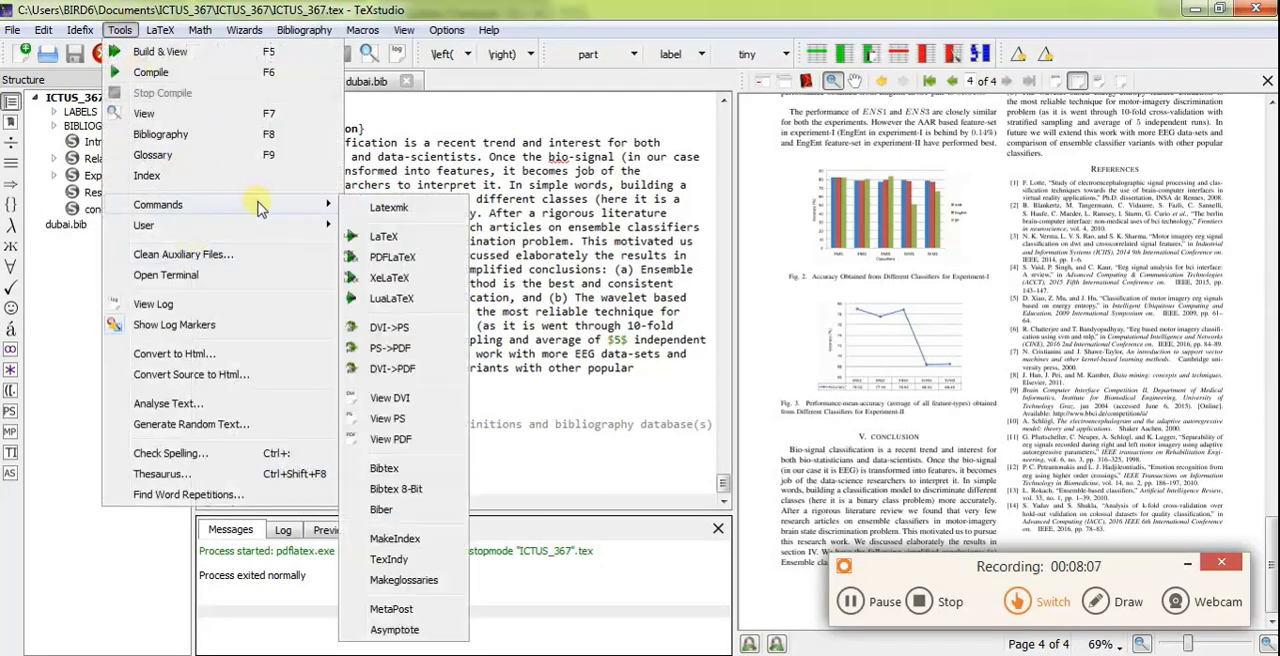
pyautogui.moveTo(384, 468)
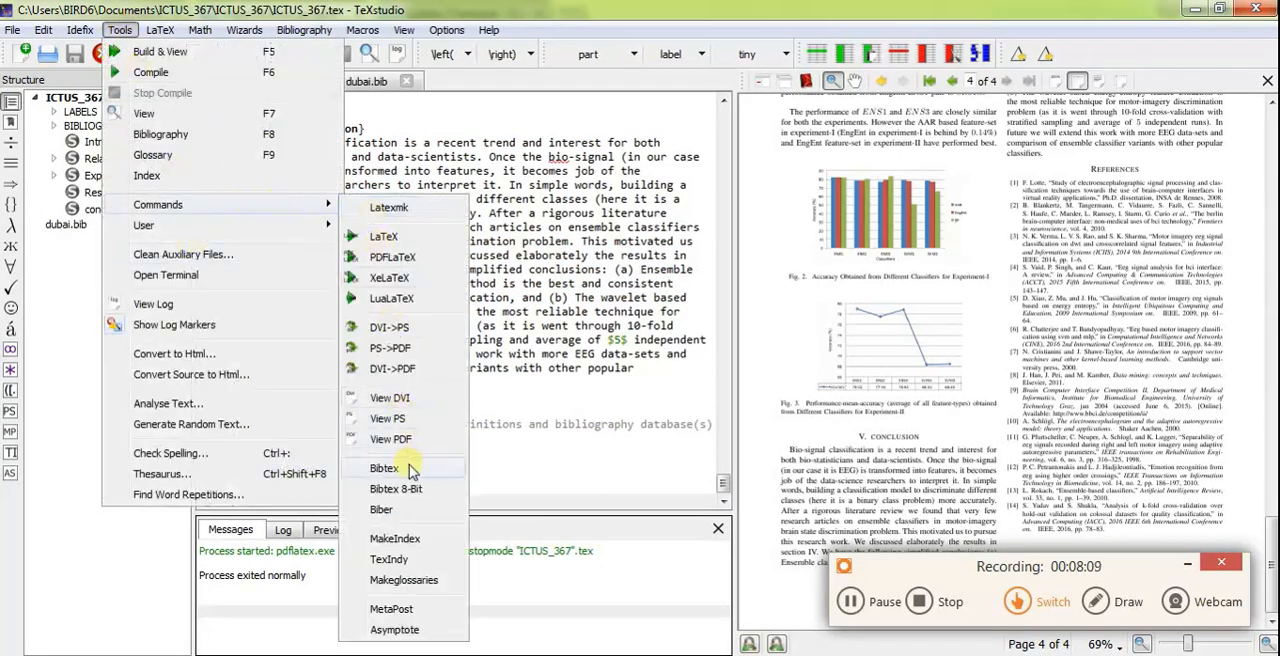
pyautogui.click(384, 468)
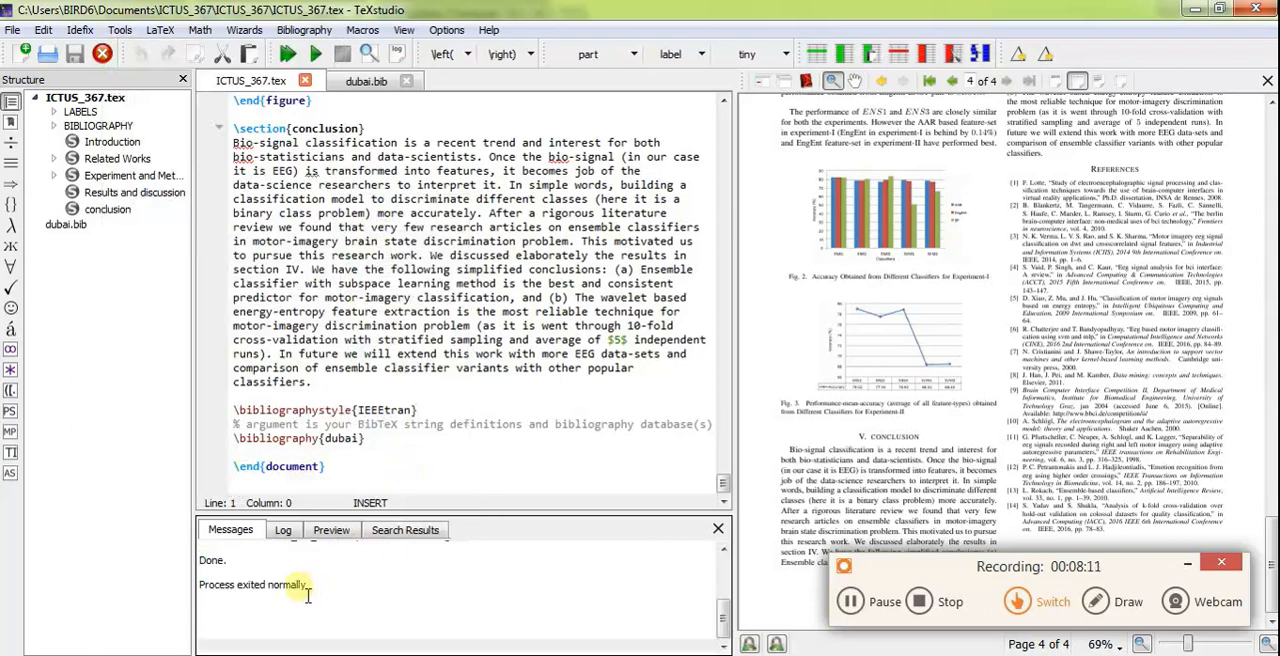
pyautogui.doubleClick(270, 584)
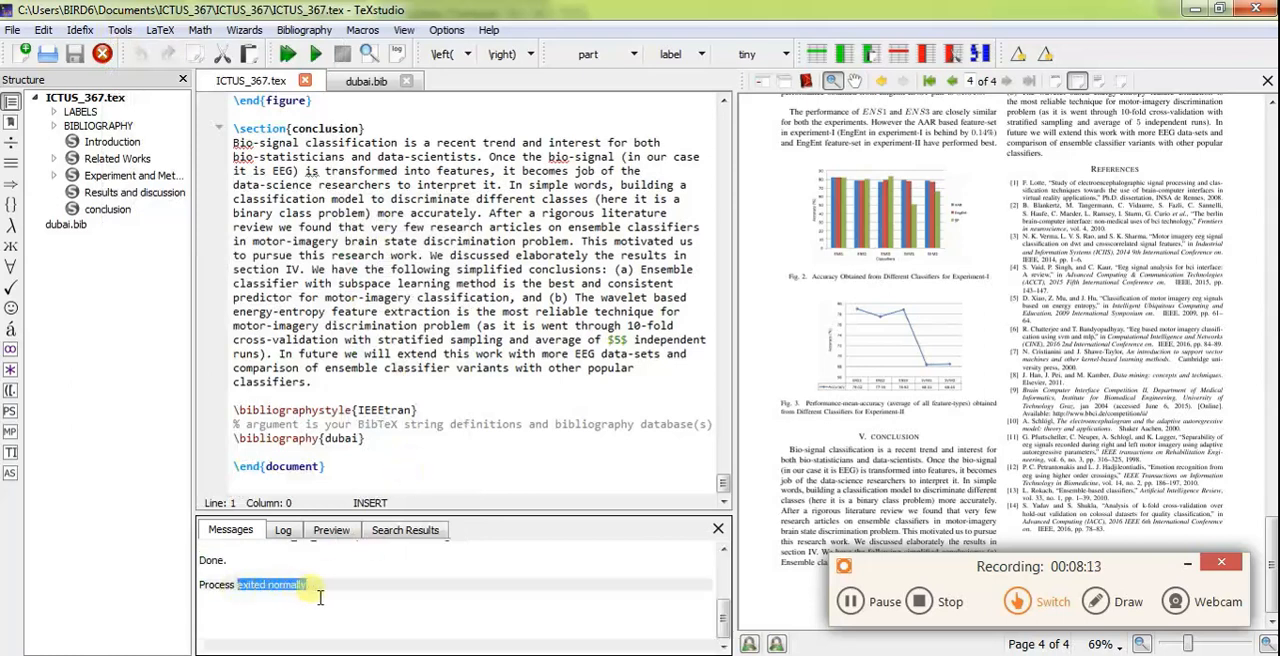